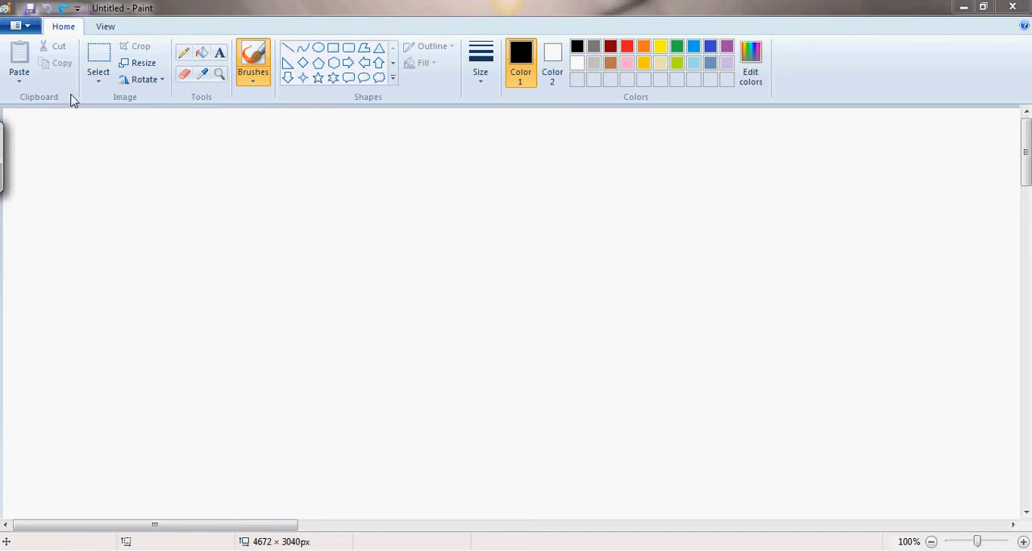
pyautogui.moveTo(68, 137)
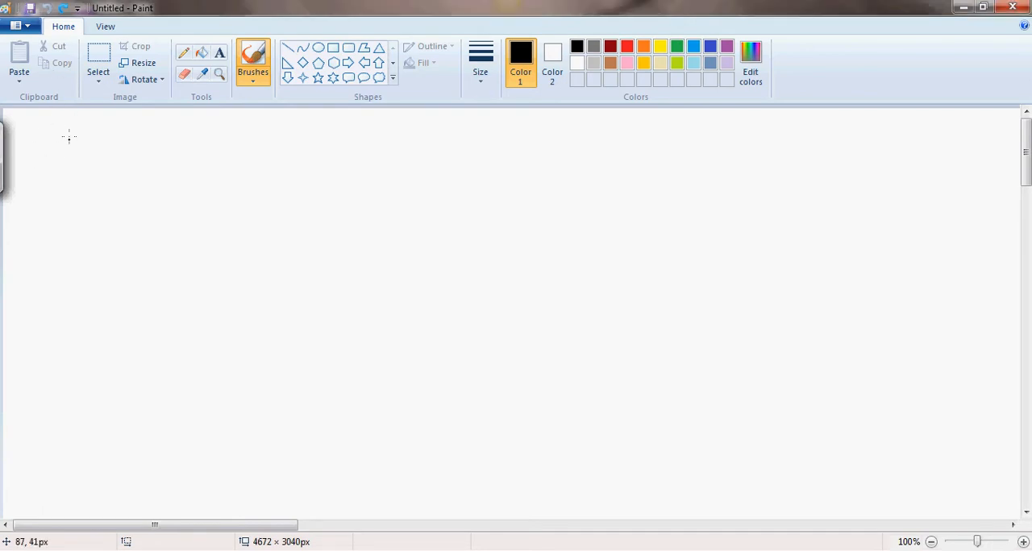
# Handwrite the title 'HTML DOM' at the top left and underline it.
pyautogui.moveTo(52, 141); pyautogui.dragTo(70, 129)
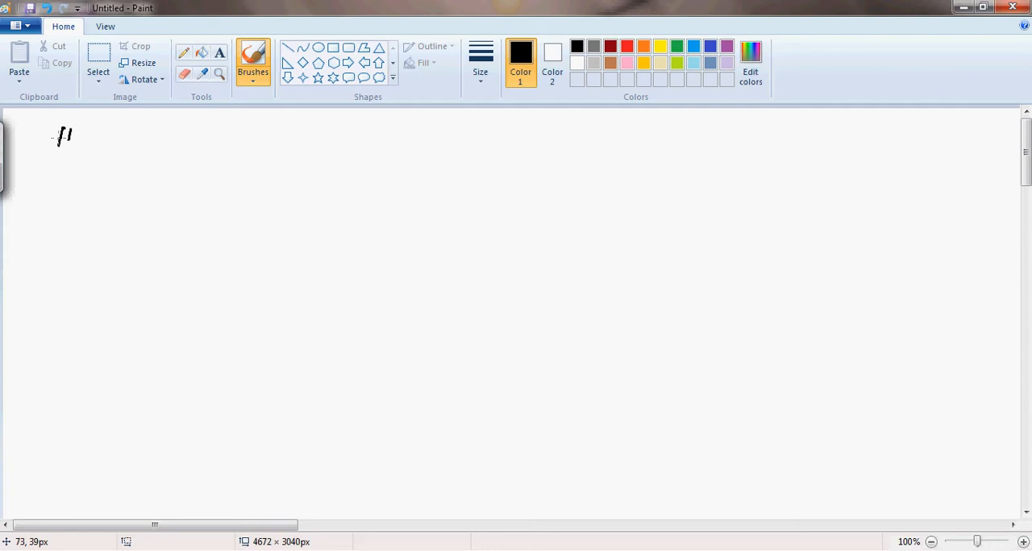
pyautogui.moveTo(77, 138); pyautogui.dragTo(105, 137)
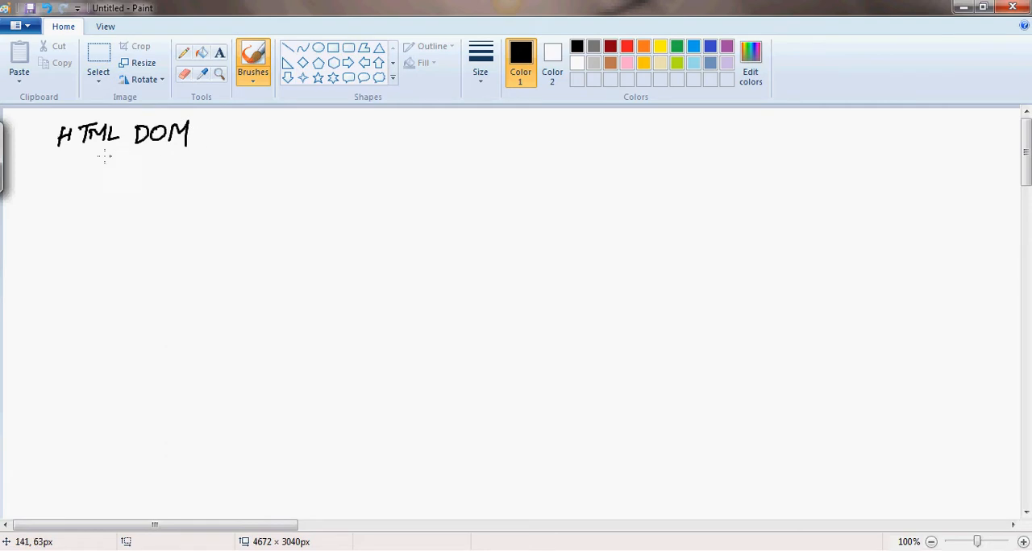
pyautogui.moveTo(58, 151); pyautogui.dragTo(190, 148)
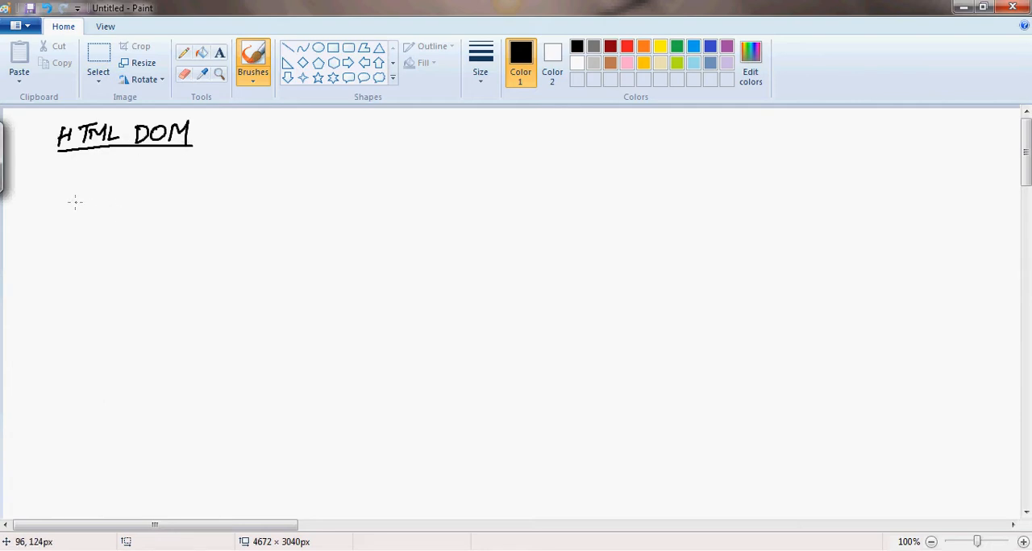
pyautogui.moveTo(72, 203)
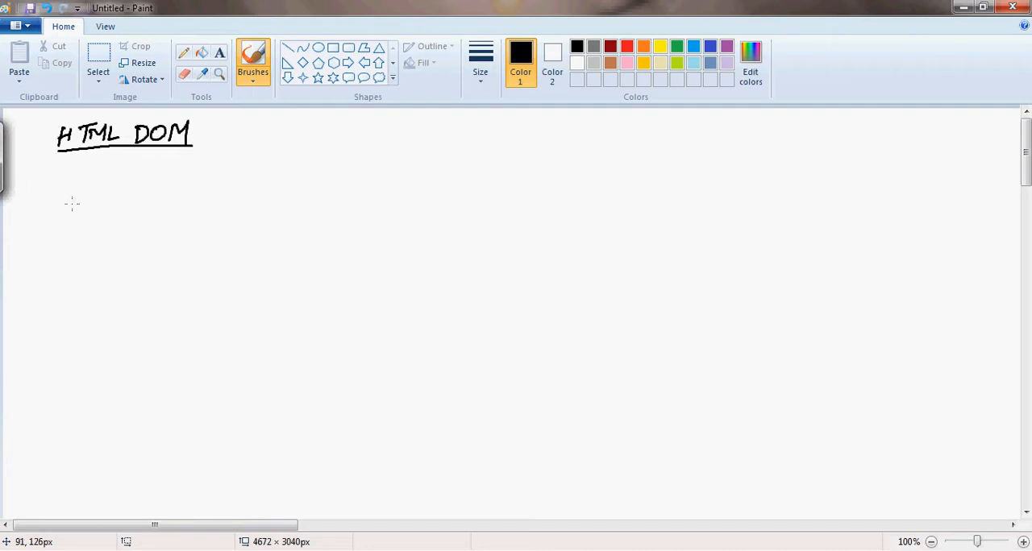
pyautogui.moveTo(49, 185)
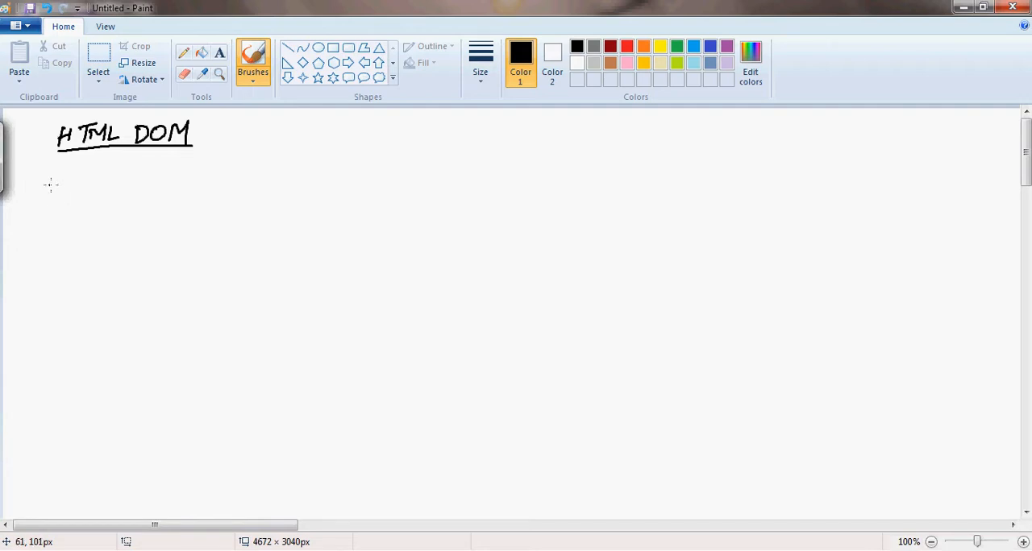
pyautogui.moveTo(64, 192)
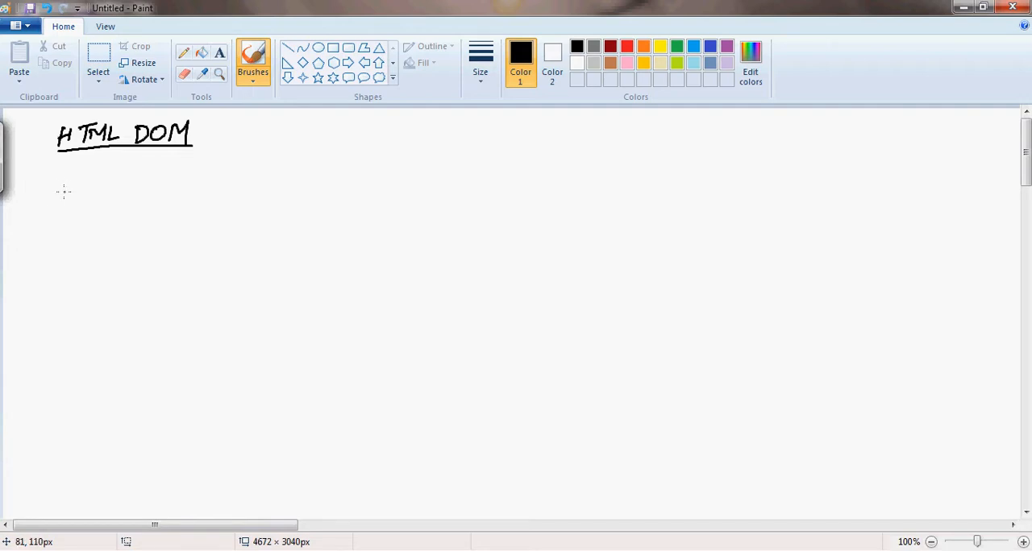
pyautogui.moveTo(51, 178); pyautogui.dragTo(51, 435)
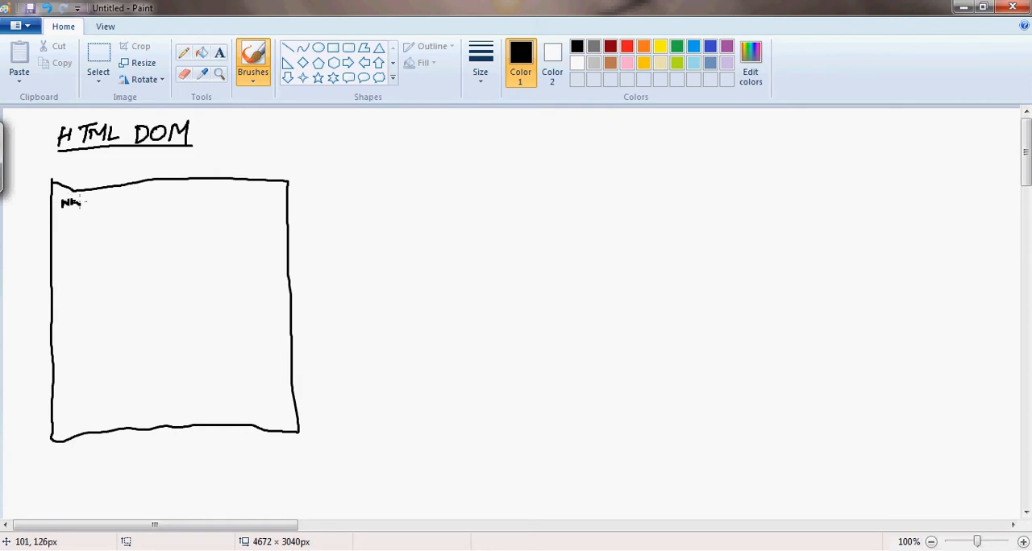
pyautogui.moveTo(77, 202); pyautogui.dragTo(120, 202)
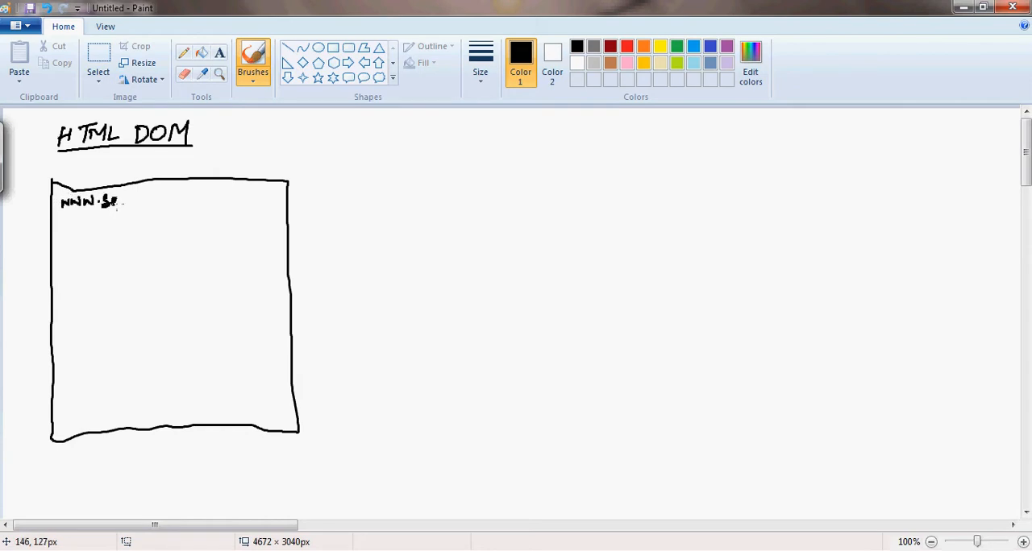
pyautogui.moveTo(109, 202); pyautogui.dragTo(158, 202)
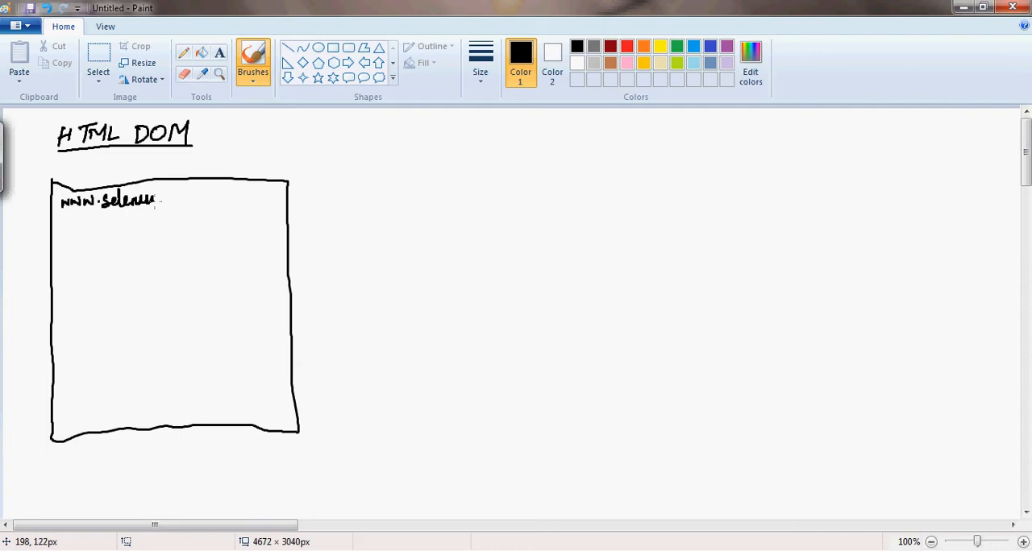
pyautogui.moveTo(154, 201); pyautogui.dragTo(194, 206)
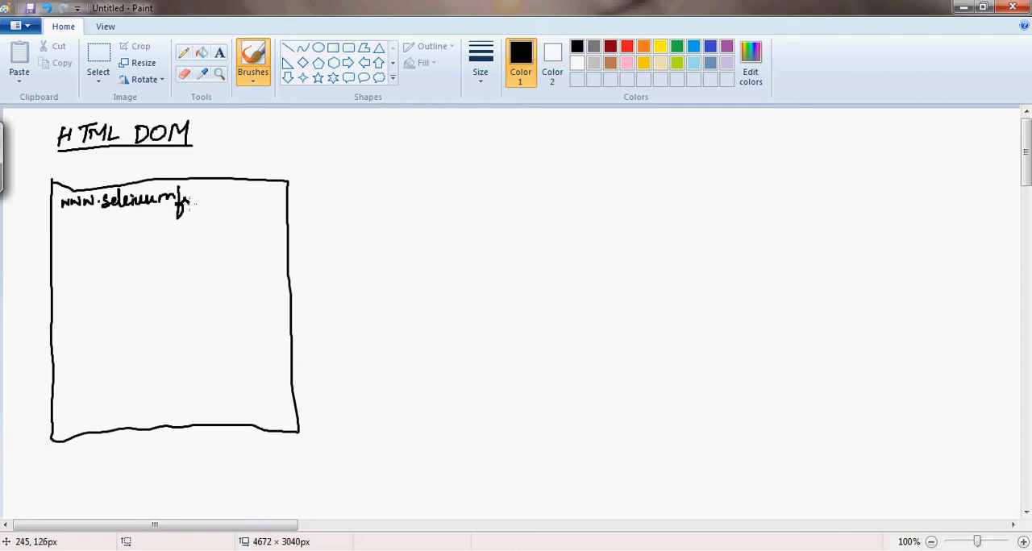
pyautogui.moveTo(189, 200); pyautogui.dragTo(238, 200)
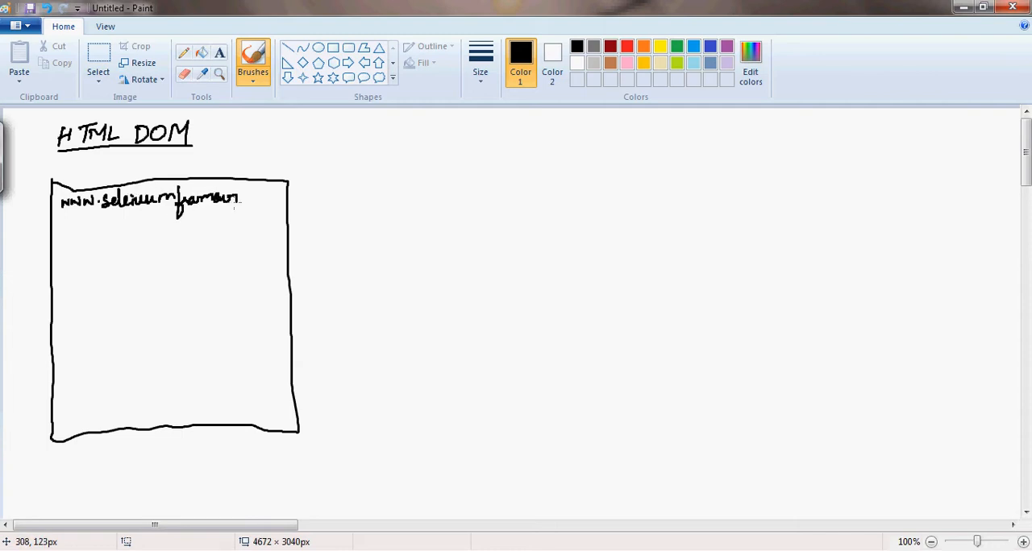
pyautogui.moveTo(238, 199); pyautogui.dragTo(266, 199)
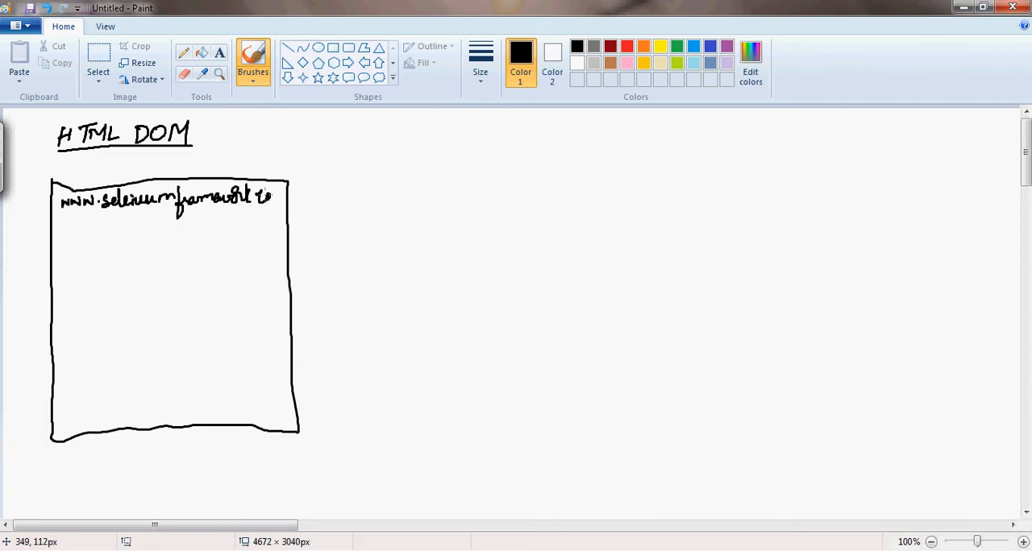
pyautogui.moveTo(262, 198); pyautogui.dragTo(287, 198)
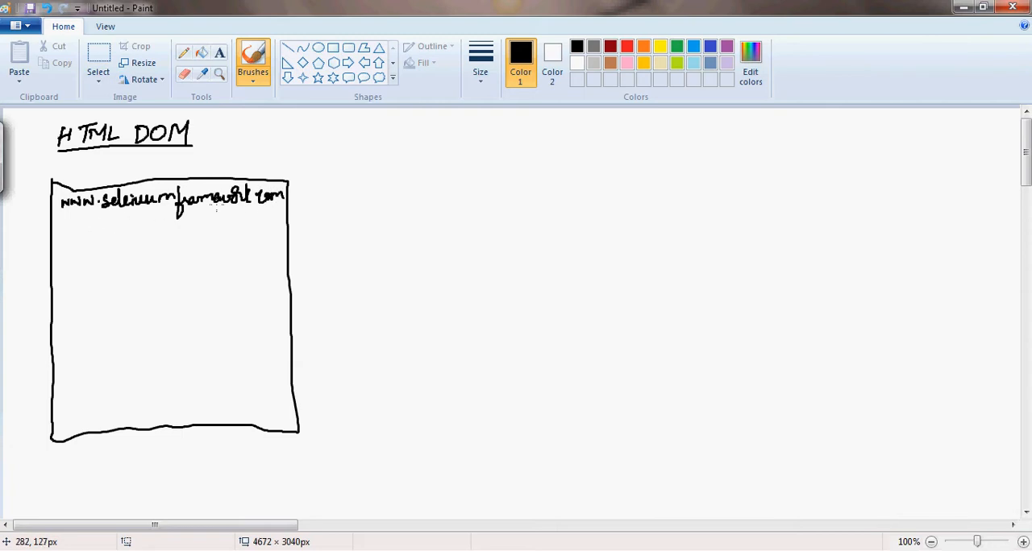
pyautogui.moveTo(534, 230); pyautogui.dragTo(617, 220)
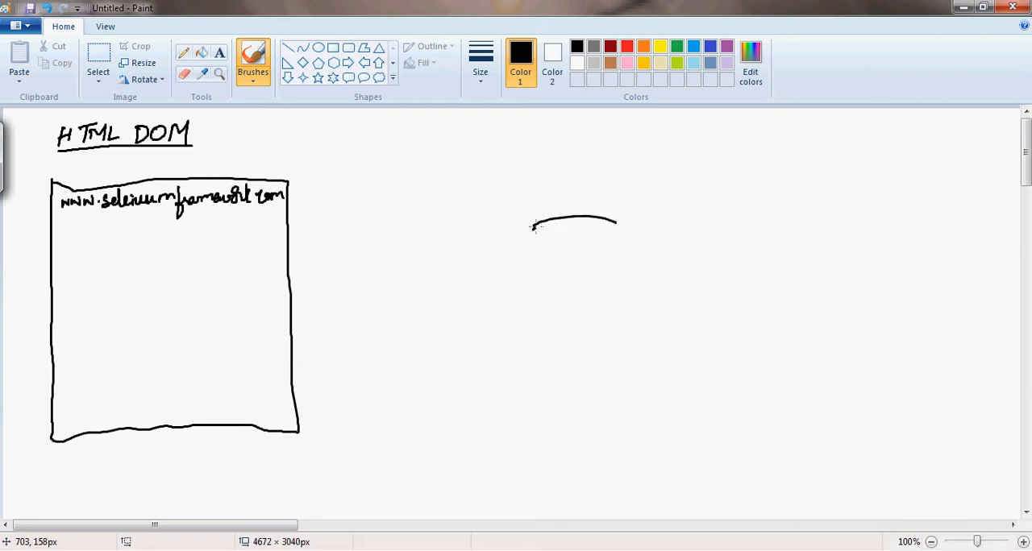
# Draw a server cylinder on the right with a request arrow from the address to it.
pyautogui.moveTo(534, 238); pyautogui.dragTo(532, 349)
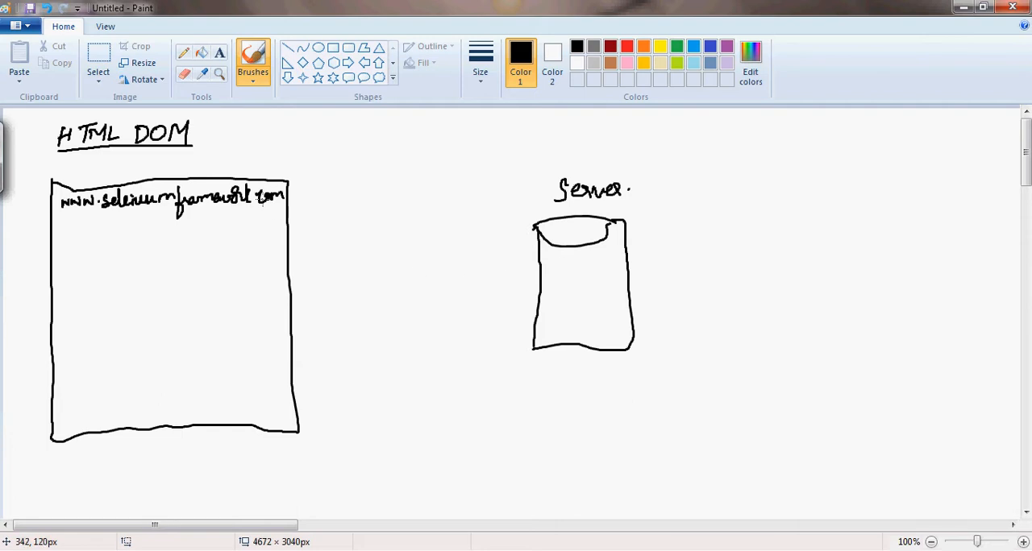
pyautogui.moveTo(288, 194); pyautogui.dragTo(539, 256)
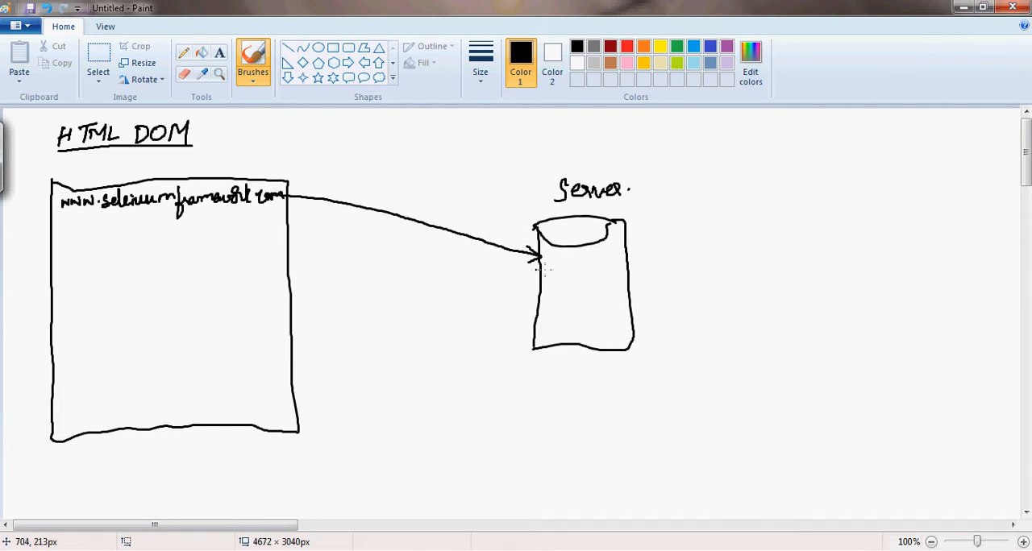
pyautogui.moveTo(519, 266)
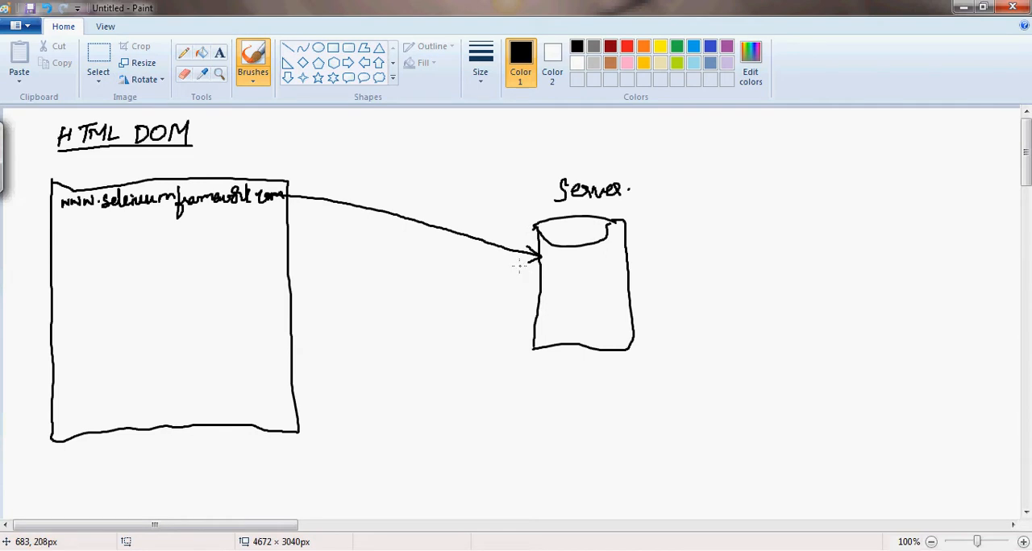
# Draw three return arrows labelled 'Data packets' and a navigation bar inside the browser.
pyautogui.moveTo(520, 267); pyautogui.dragTo(313, 267)
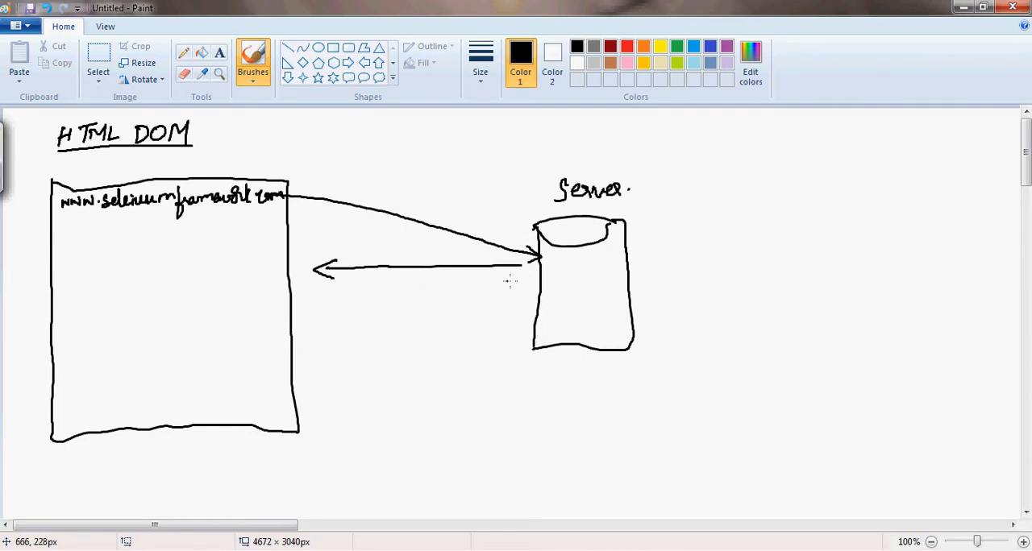
pyautogui.moveTo(508, 284); pyautogui.dragTo(305, 305)
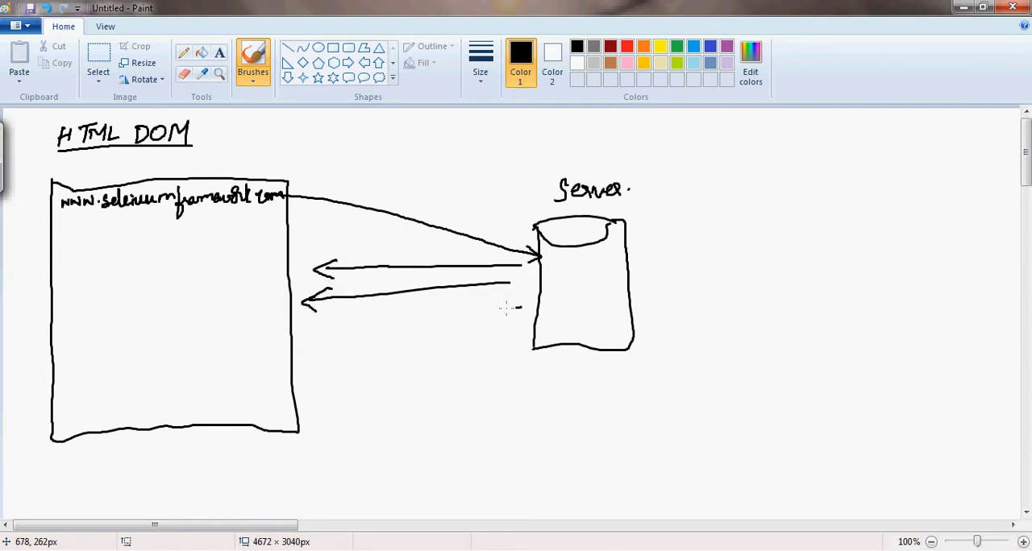
pyautogui.moveTo(520, 310); pyautogui.dragTo(322, 331)
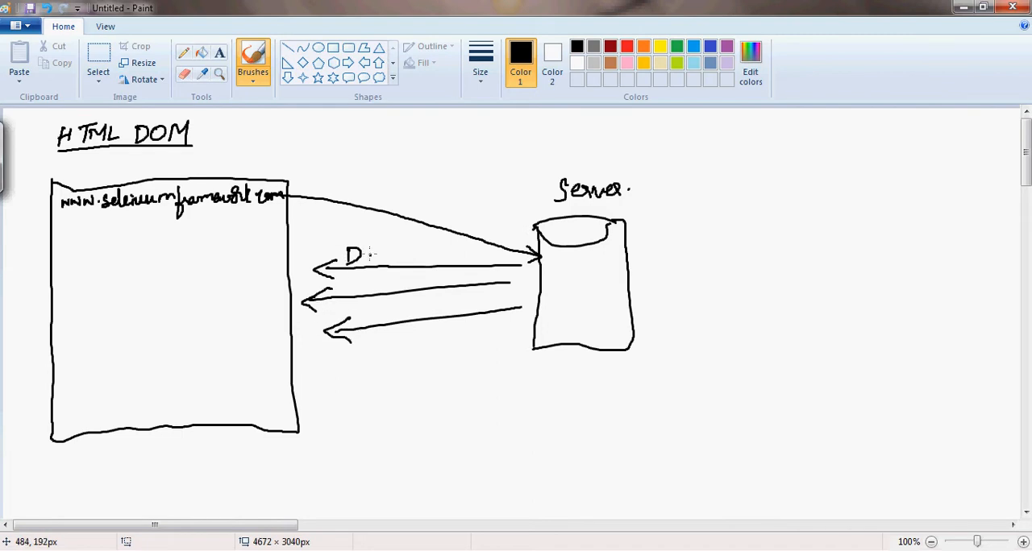
pyautogui.moveTo(359, 258); pyautogui.dragTo(419, 262)
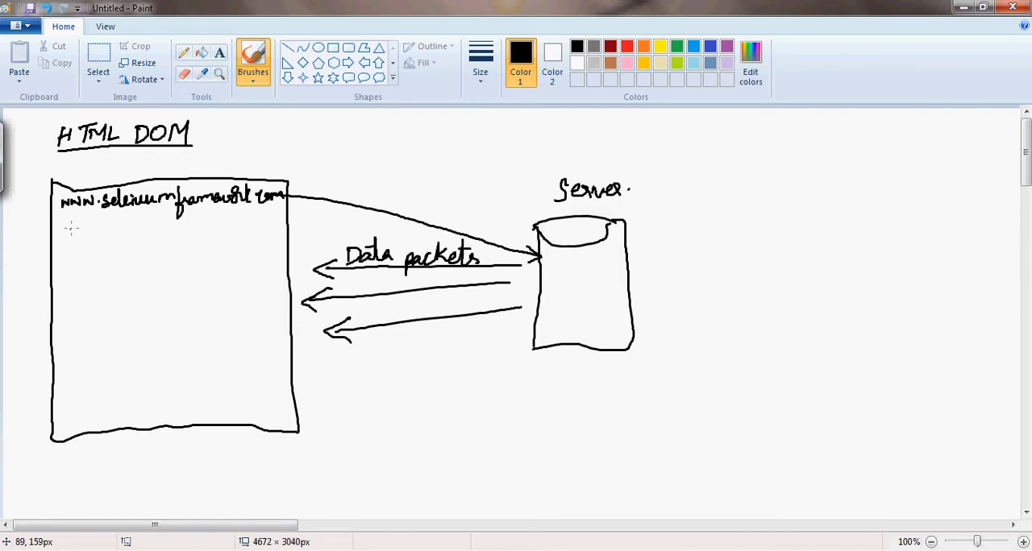
pyautogui.moveTo(58, 230); pyautogui.dragTo(121, 228)
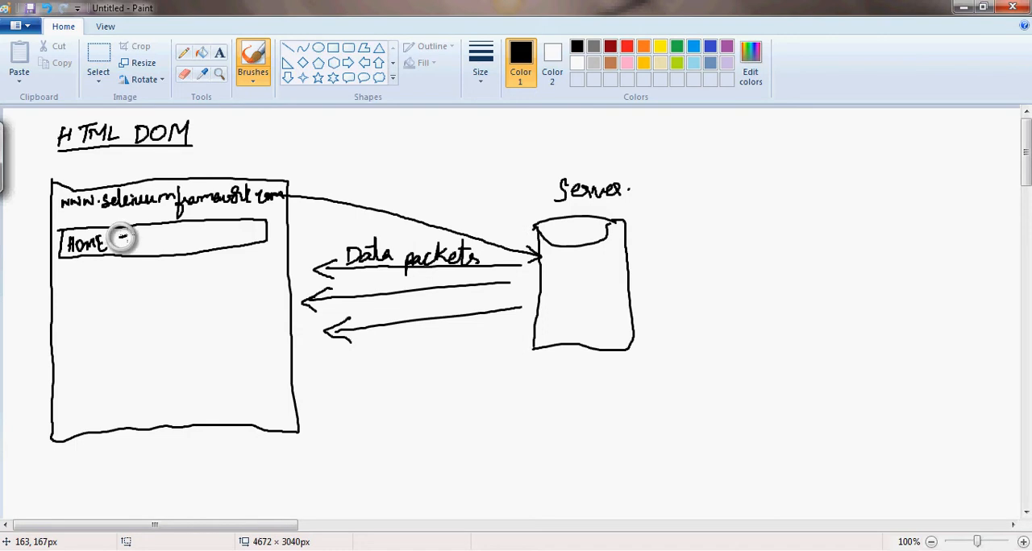
# Write TUTORIALS in the bar, label the second arrow javascript, and list Links and Images in the page box.
pyautogui.moveTo(117, 242); pyautogui.dragTo(141, 242)
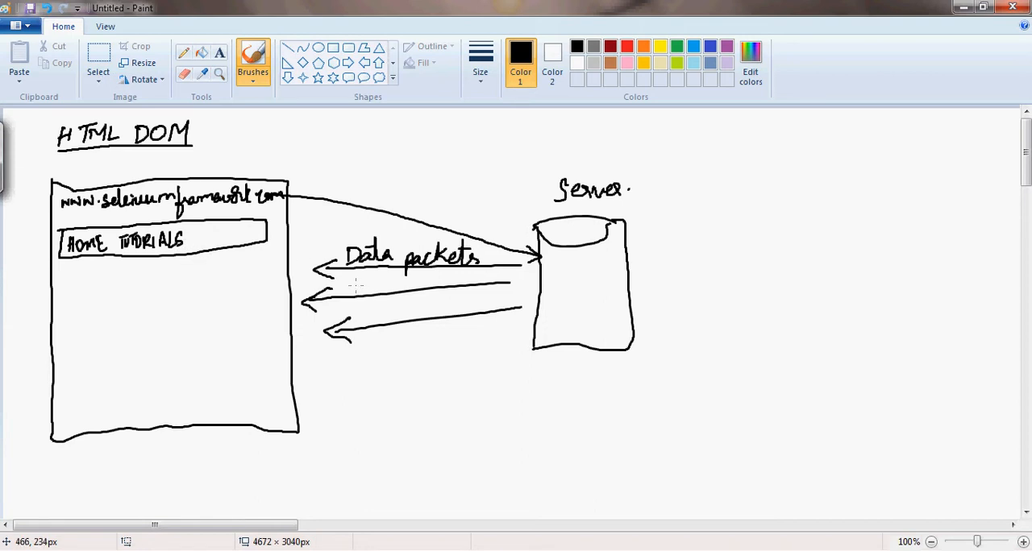
pyautogui.moveTo(355, 287)
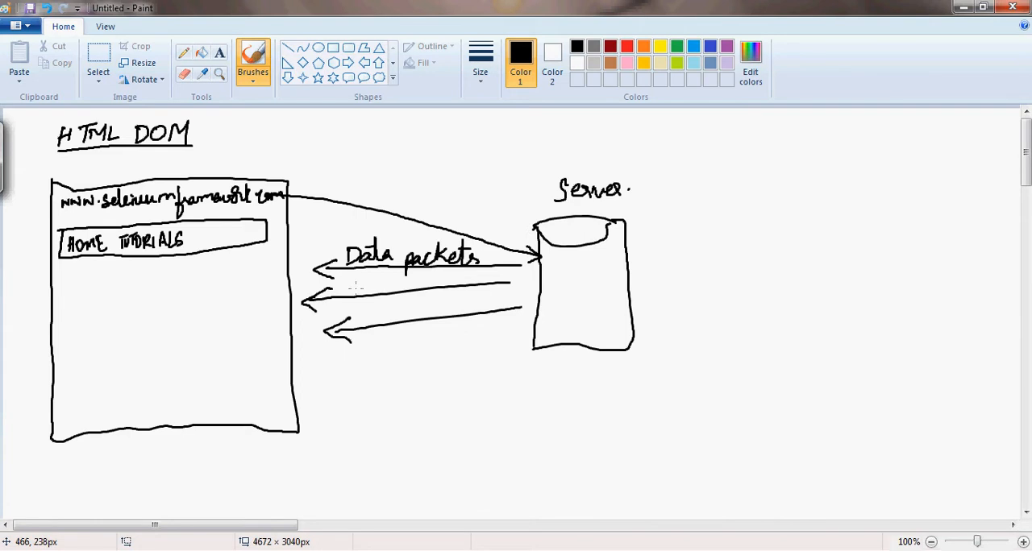
pyautogui.moveTo(354, 286)
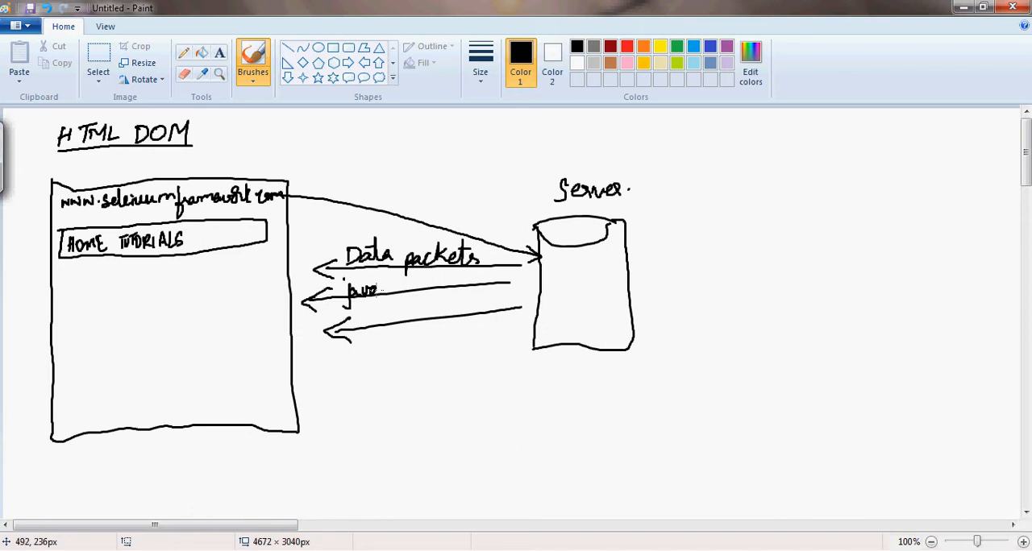
pyautogui.moveTo(378, 292); pyautogui.dragTo(419, 292)
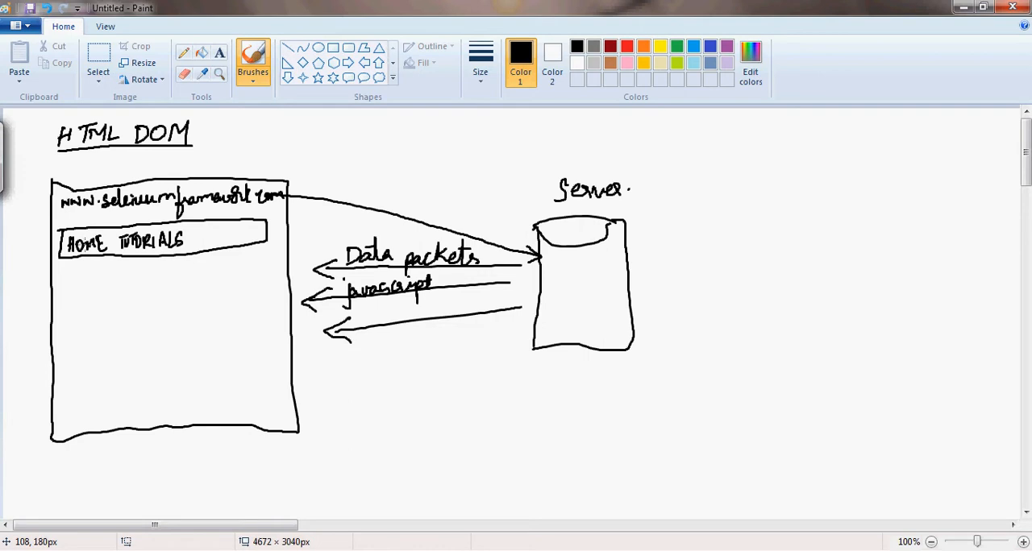
pyautogui.moveTo(89, 244)
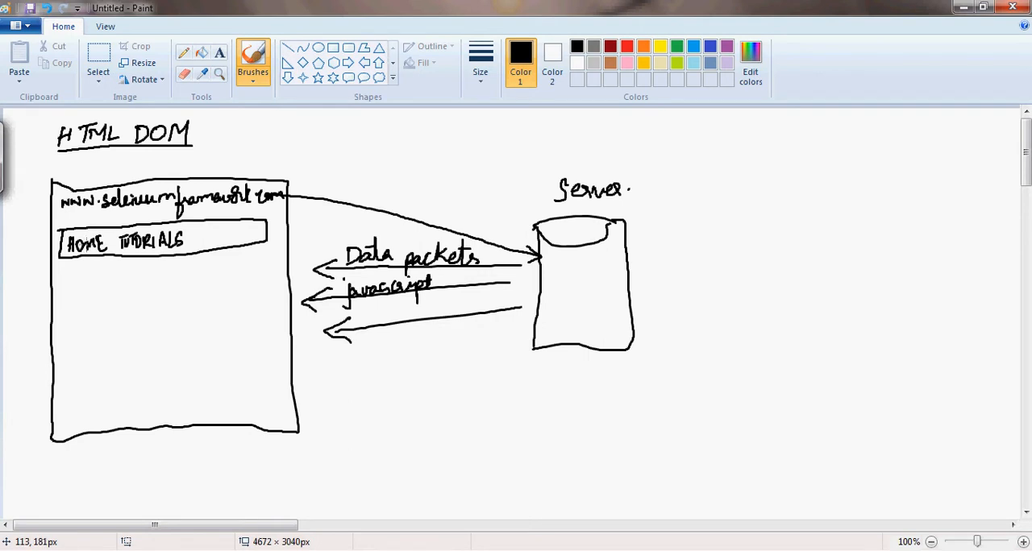
pyautogui.moveTo(74, 274)
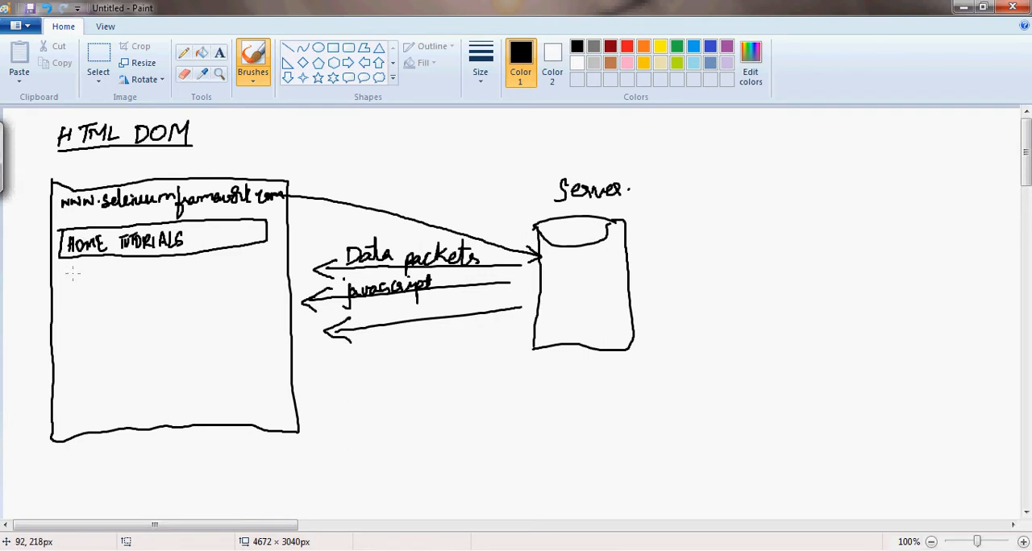
pyautogui.moveTo(60, 278); pyautogui.dragTo(77, 302)
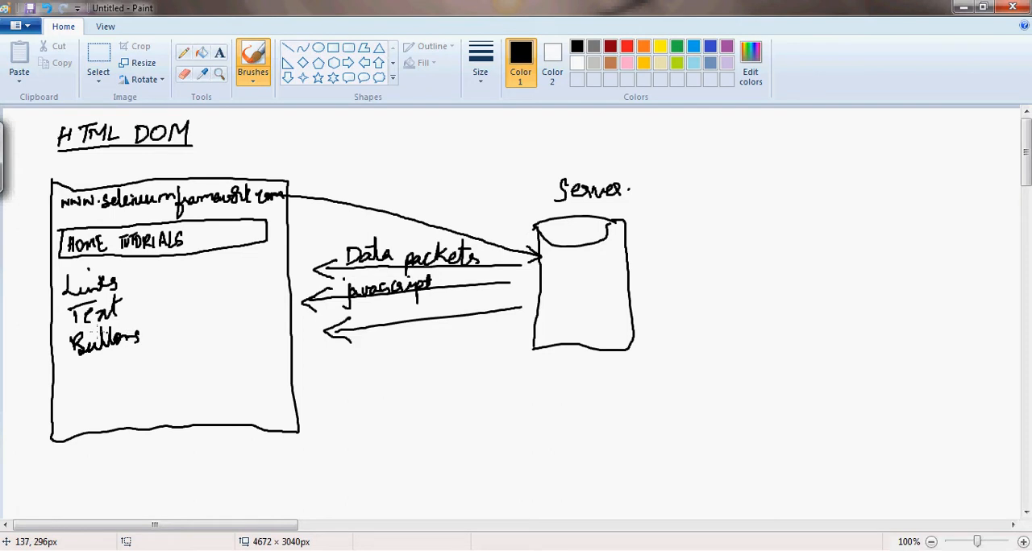
pyautogui.moveTo(76, 371); pyautogui.dragTo(133, 391)
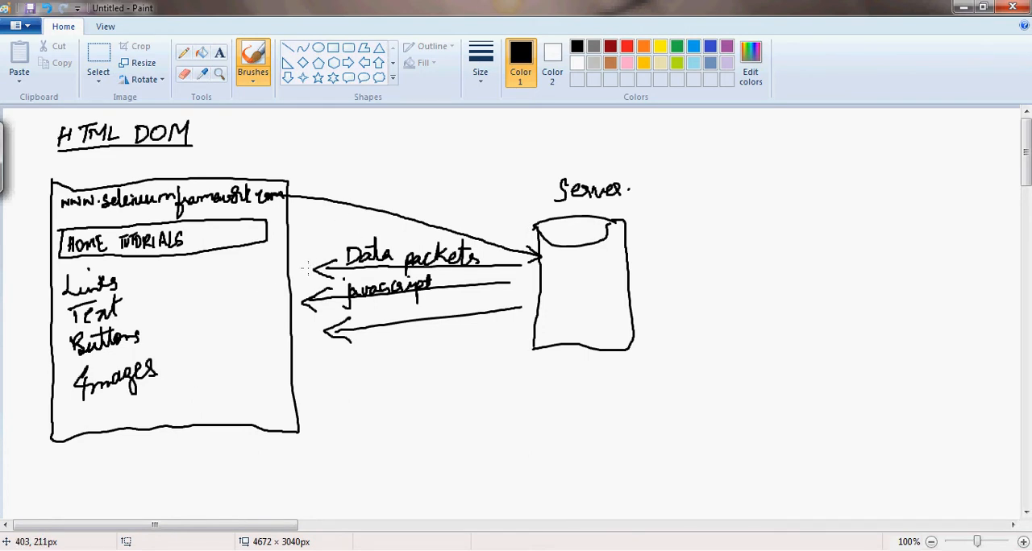
pyautogui.moveTo(254, 285)
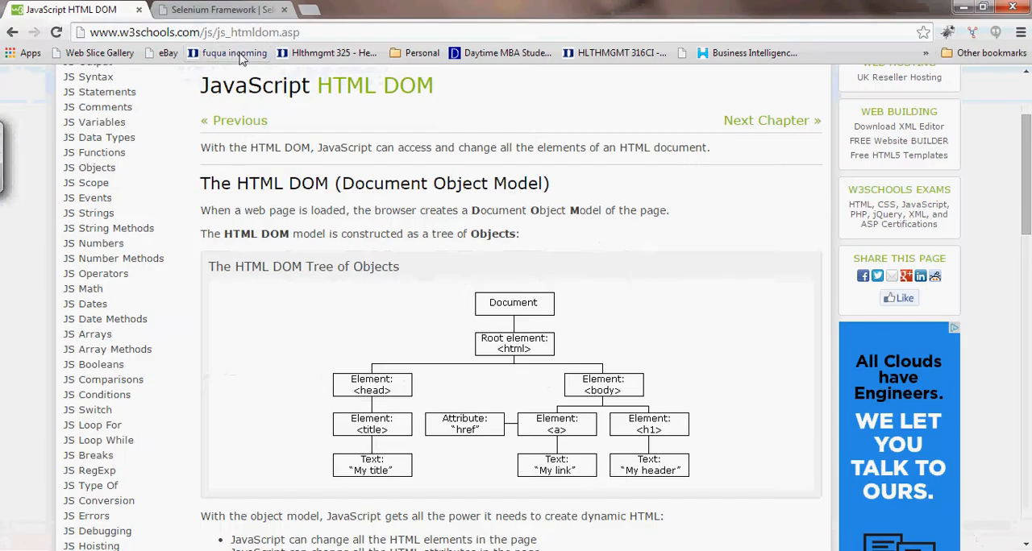
# Switch to the Selenium Framework tab and scroll down toward the Setup and First Script link.
pyautogui.click(221, 10)
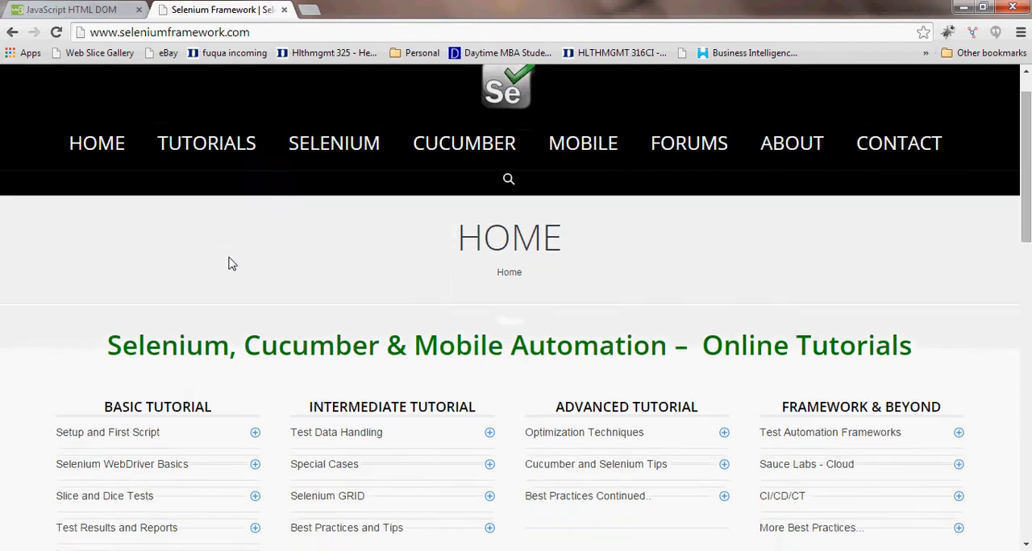
pyautogui.scroll(-3)
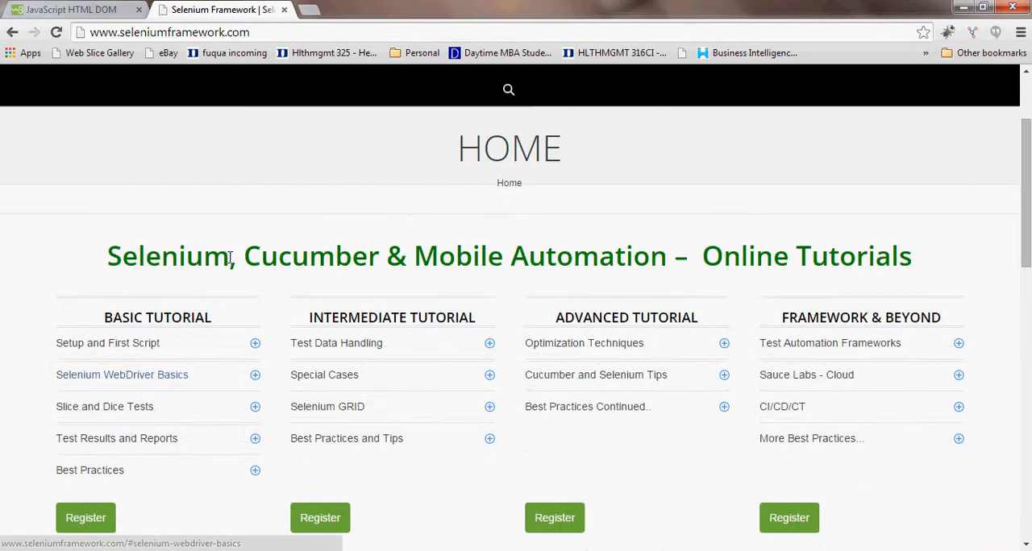
pyautogui.scroll(-3)
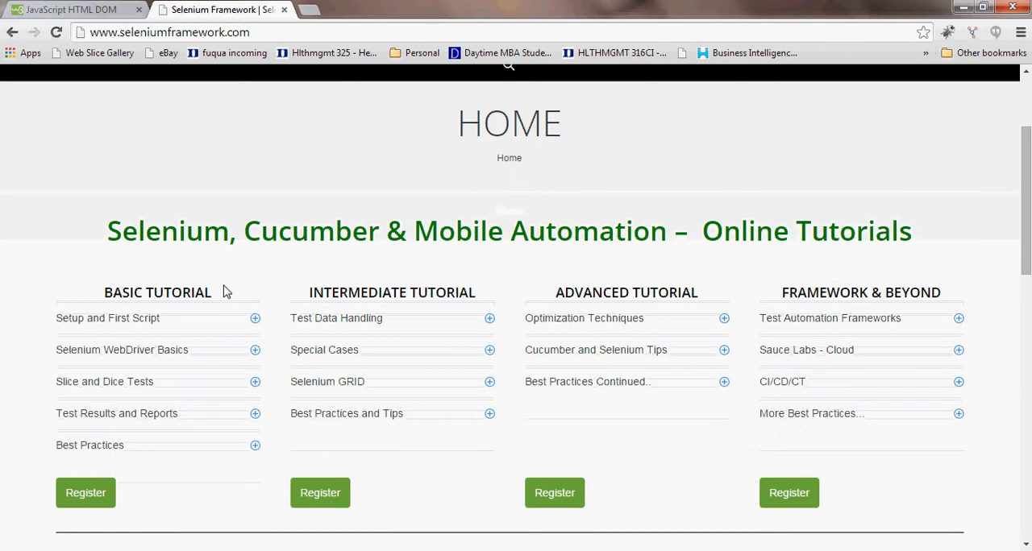
pyautogui.scroll(-3)
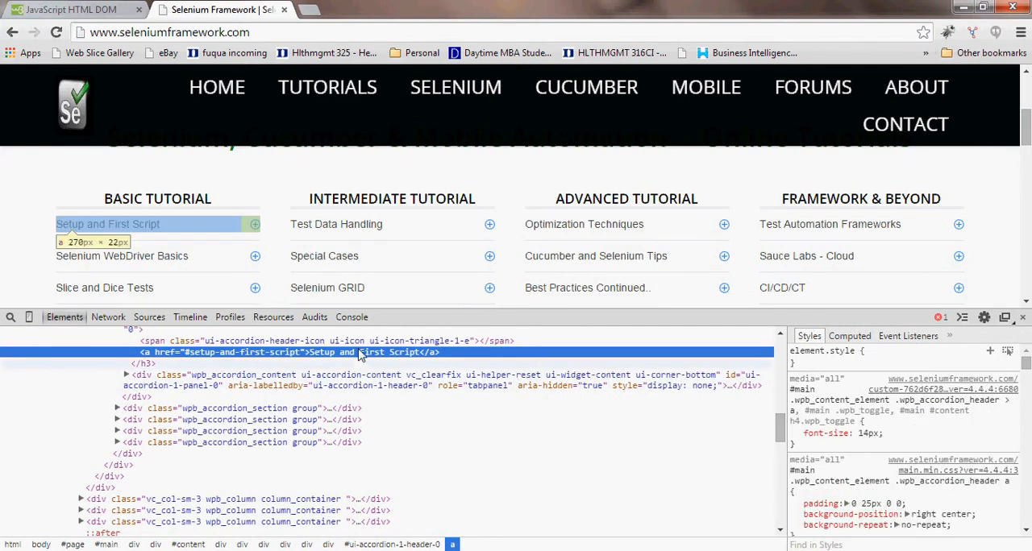
# View the full HTML page source of seleniumframework.com in a new tab.
pyautogui.doubleClick(372, 352)
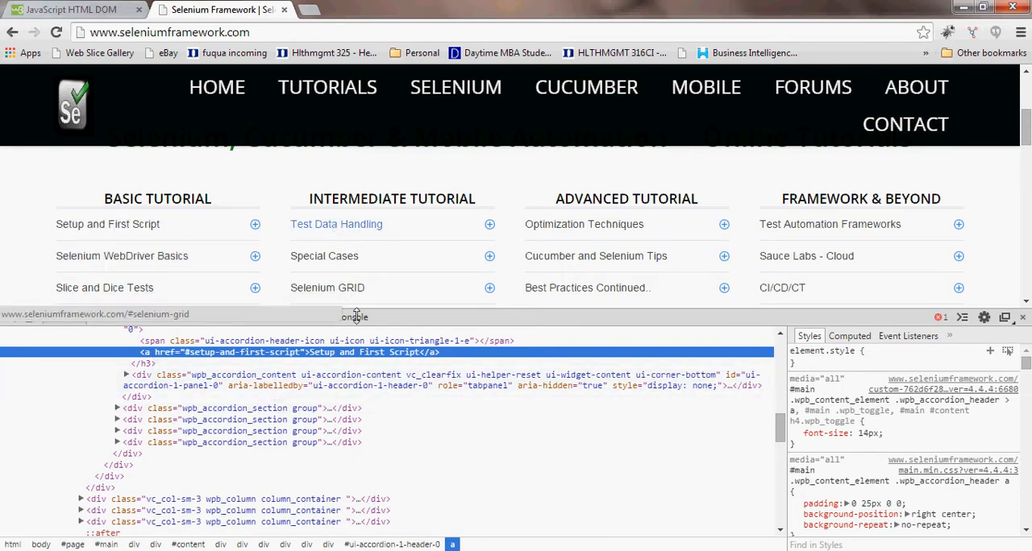
pyautogui.moveTo(176, 360)
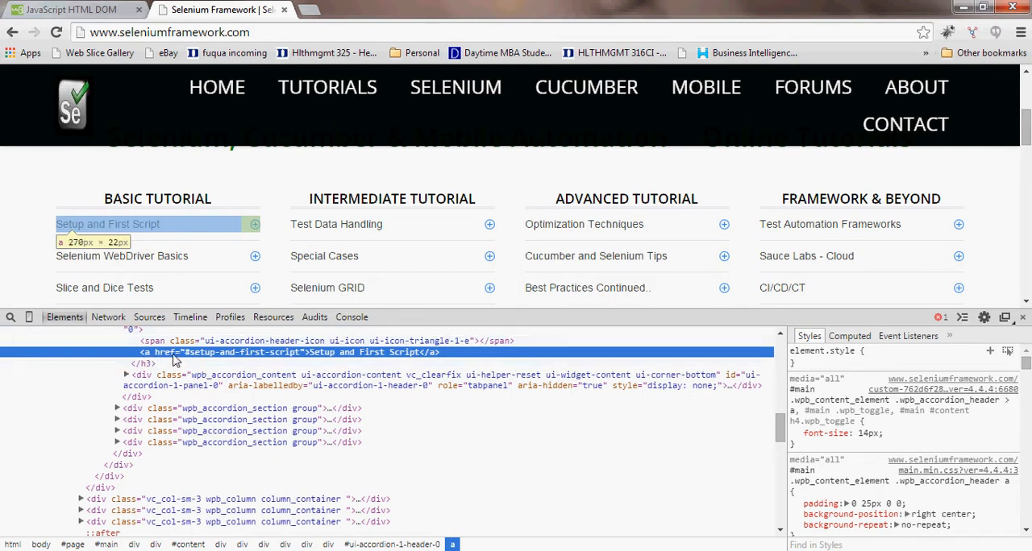
pyautogui.moveTo(403, 313)
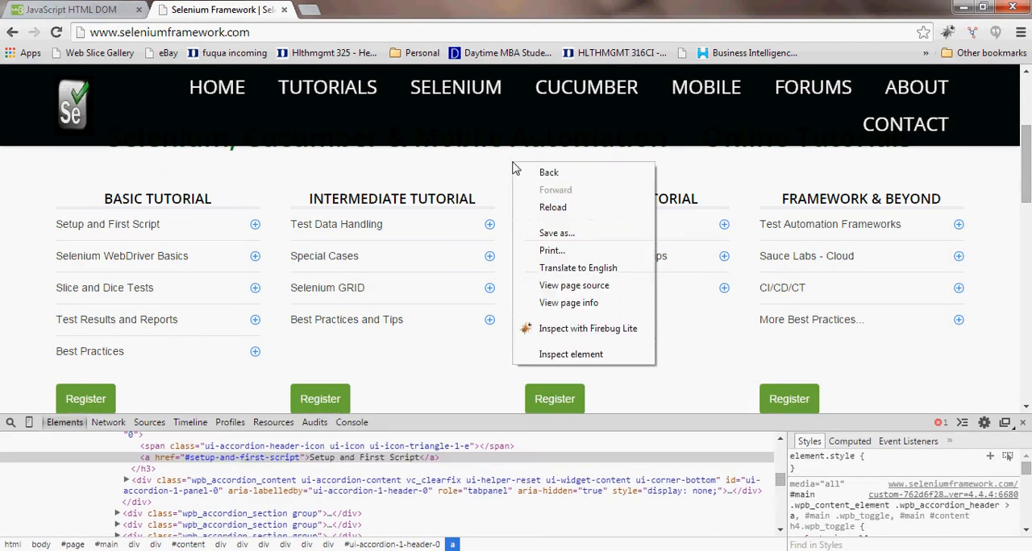
pyautogui.click(574, 285)
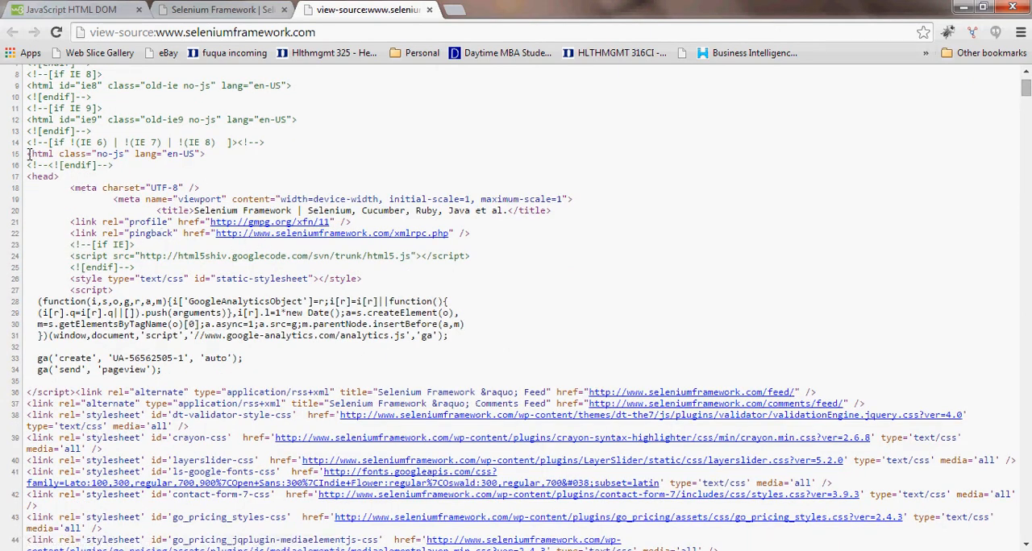
# Highlight the <html> and <head> tags and the alternate/stylesheet link lines in the page source.
pyautogui.doubleClick(40, 154)
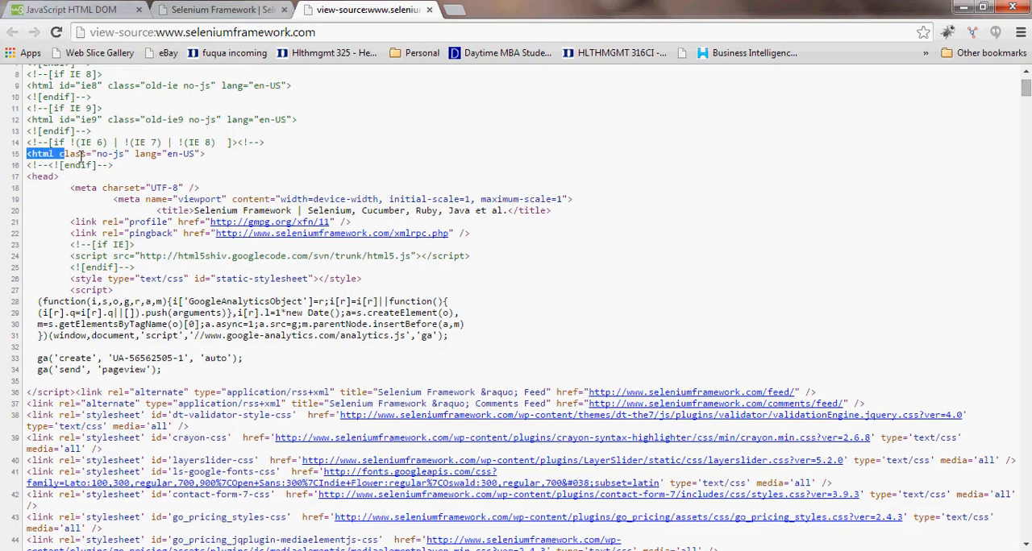
pyautogui.moveTo(81, 154); pyautogui.dragTo(205, 154)
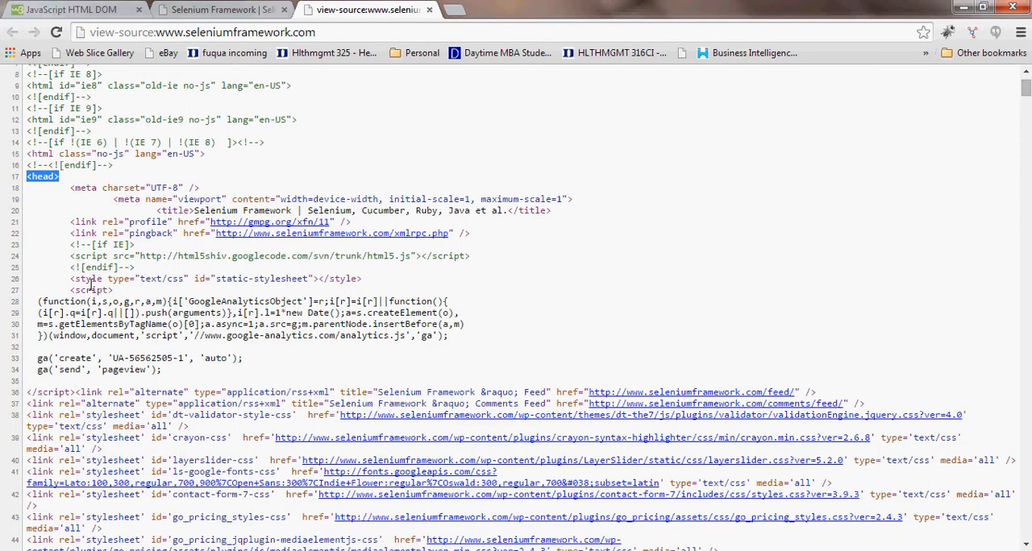
pyautogui.scroll(-3)
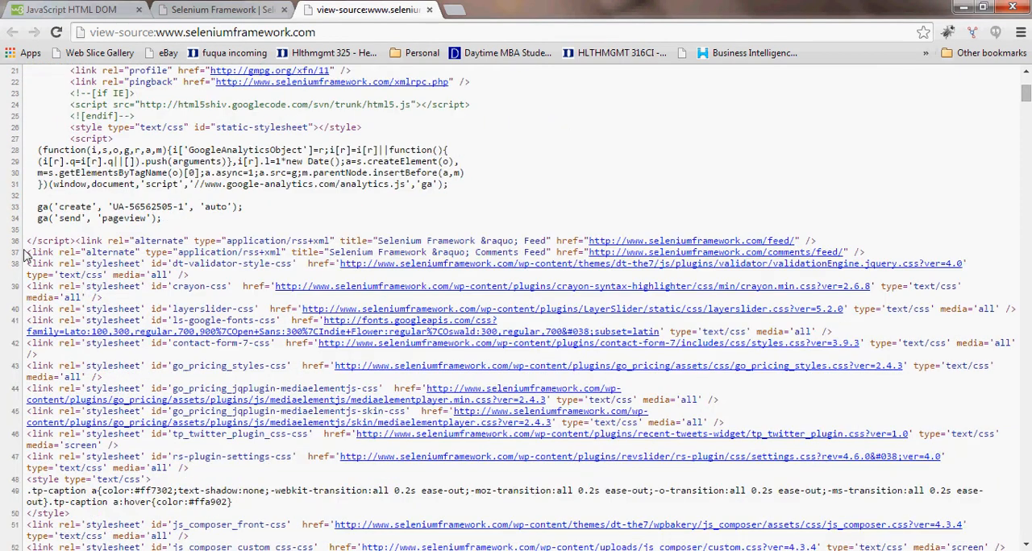
pyautogui.moveTo(28, 252); pyautogui.dragTo(198, 286)
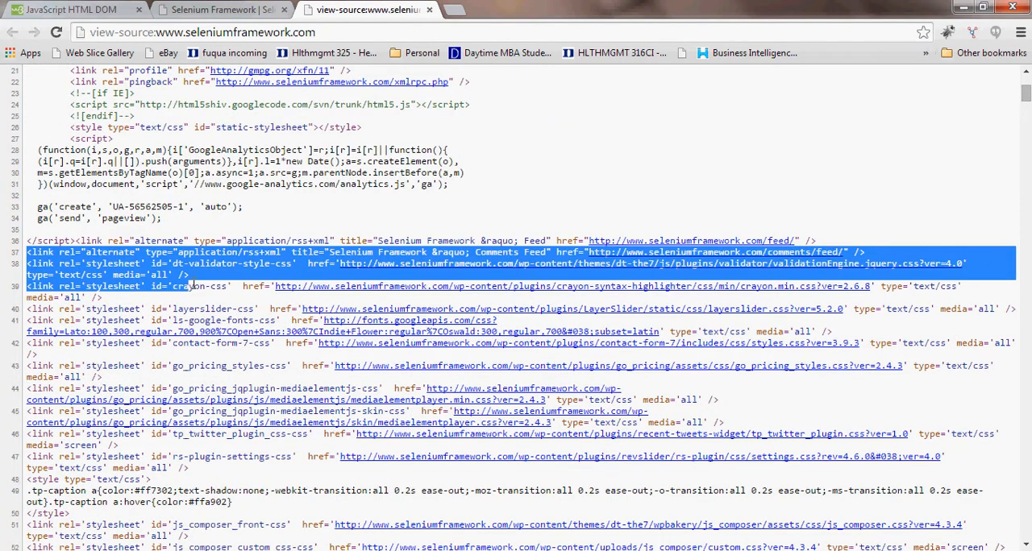
pyautogui.scroll(-3)
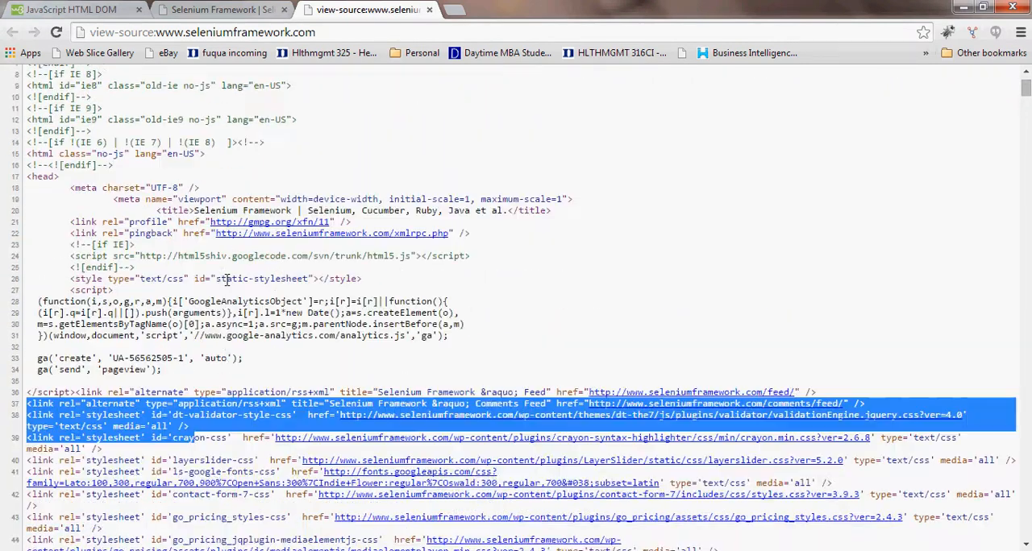
pyautogui.scroll(-3)
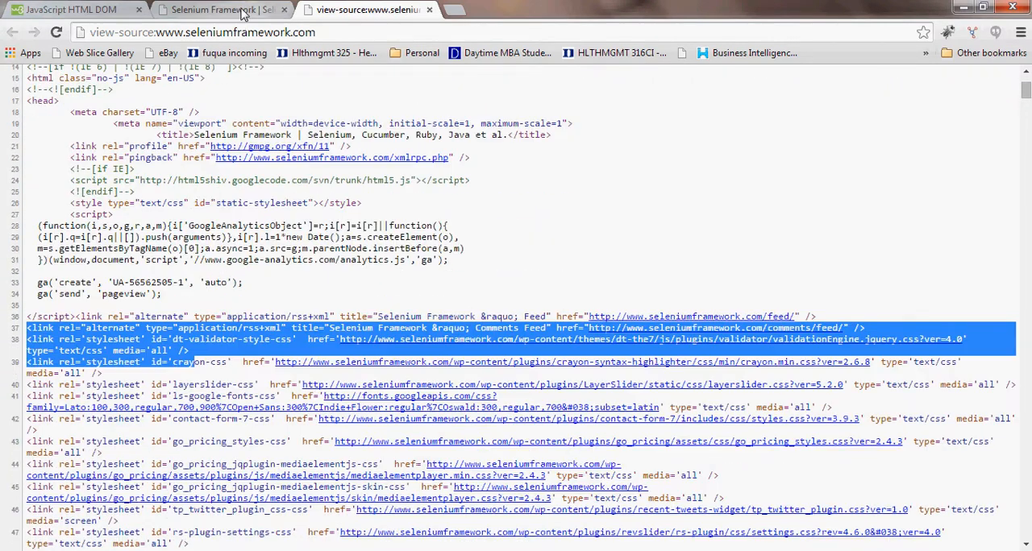
pyautogui.moveTo(246, 11)
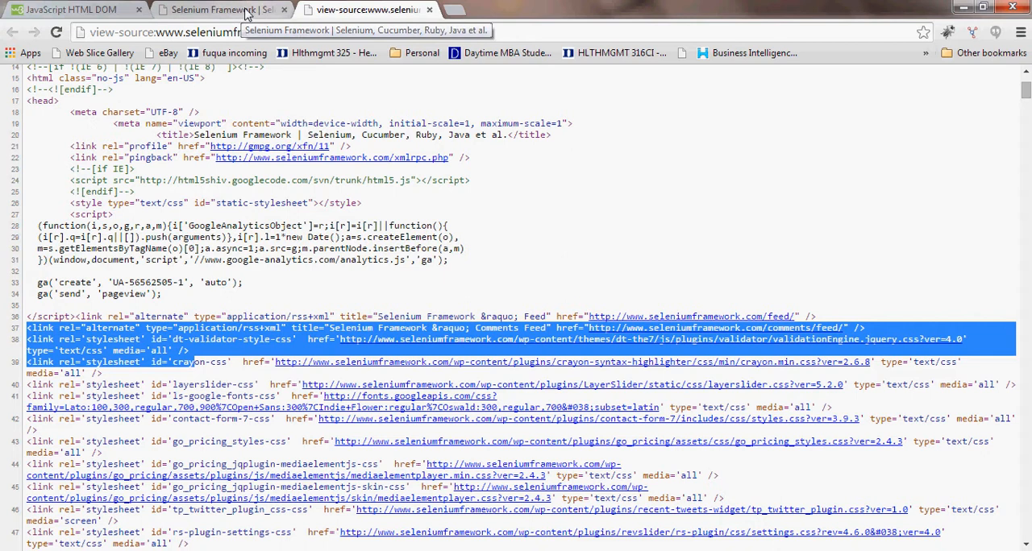
# Return to the homepage tab and inspect the Register link's markup in DevTools.
pyautogui.click(214, 9)
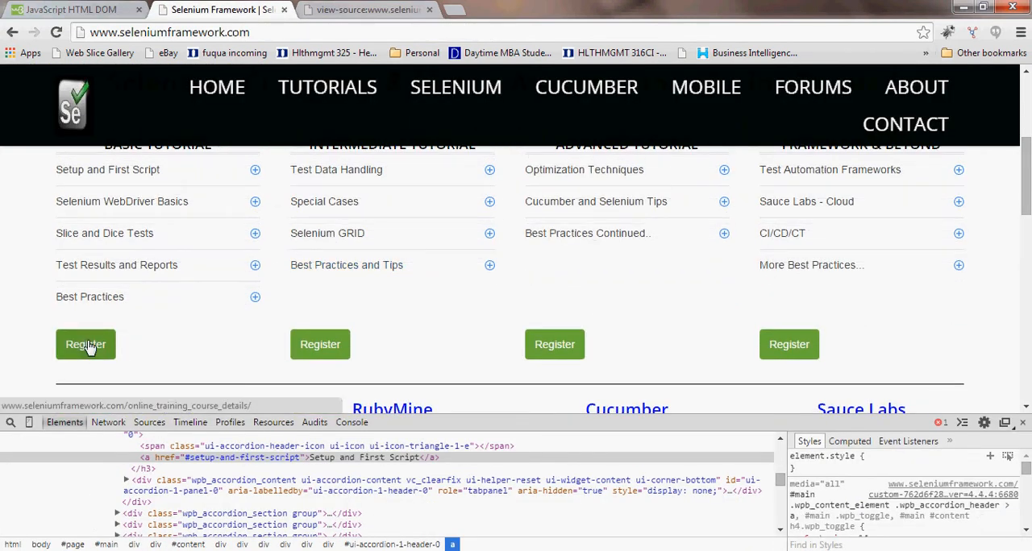
pyautogui.rightClick(85, 344)
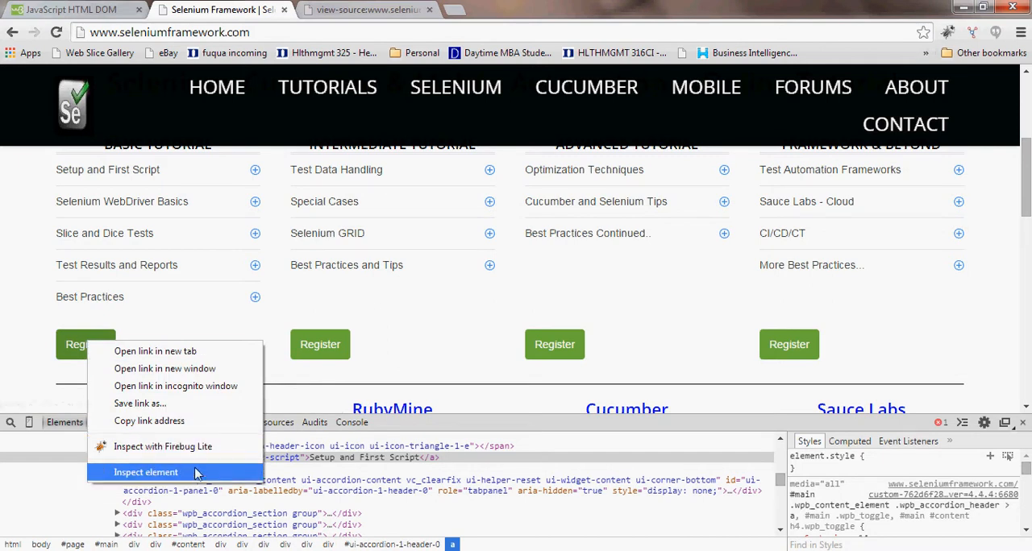
pyautogui.click(146, 473)
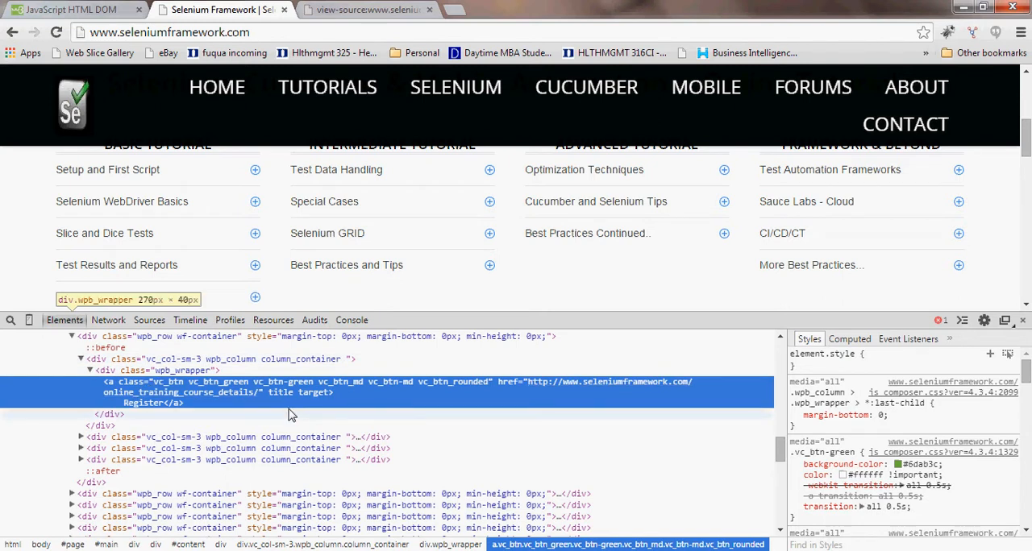
pyautogui.moveTo(280, 422)
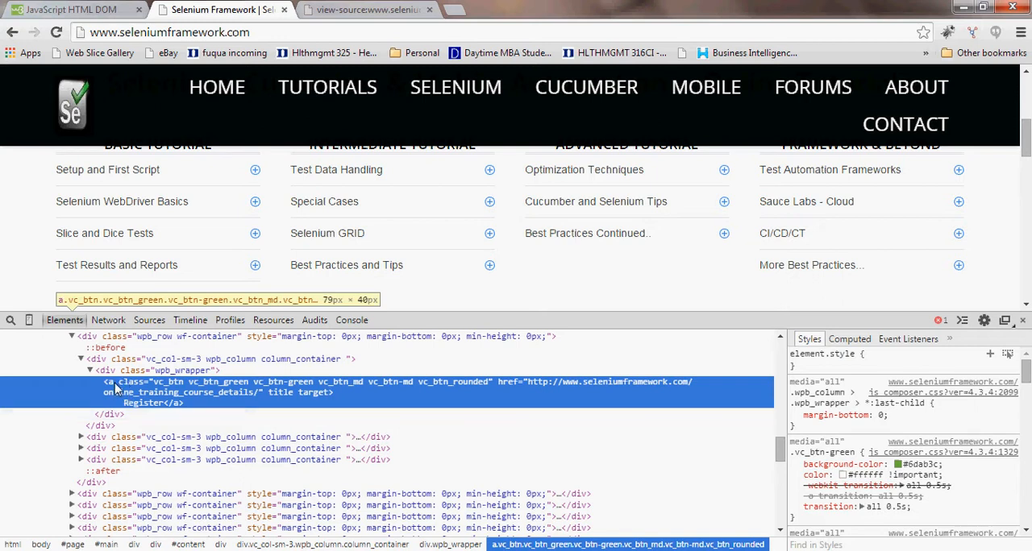
pyautogui.moveTo(133, 389)
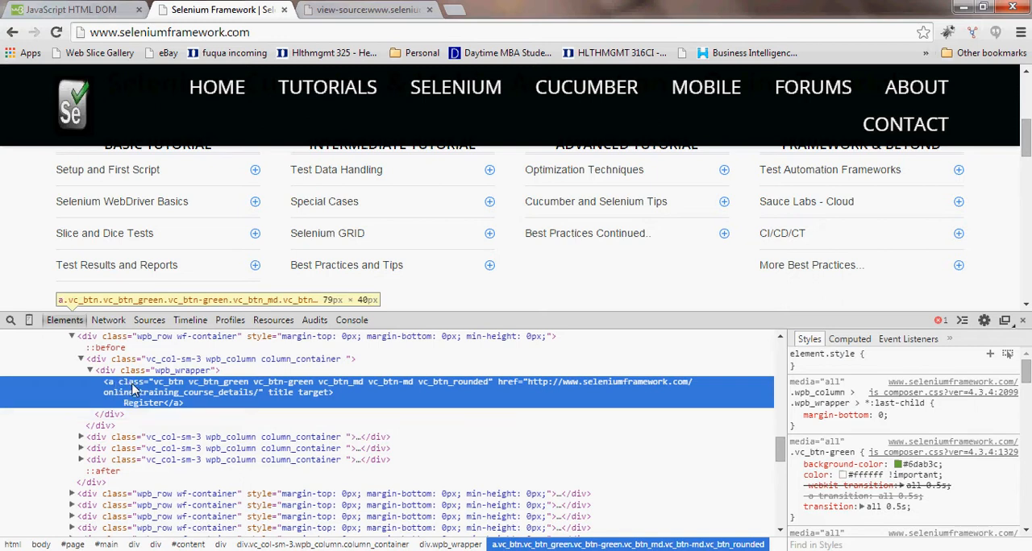
pyautogui.moveTo(109, 385)
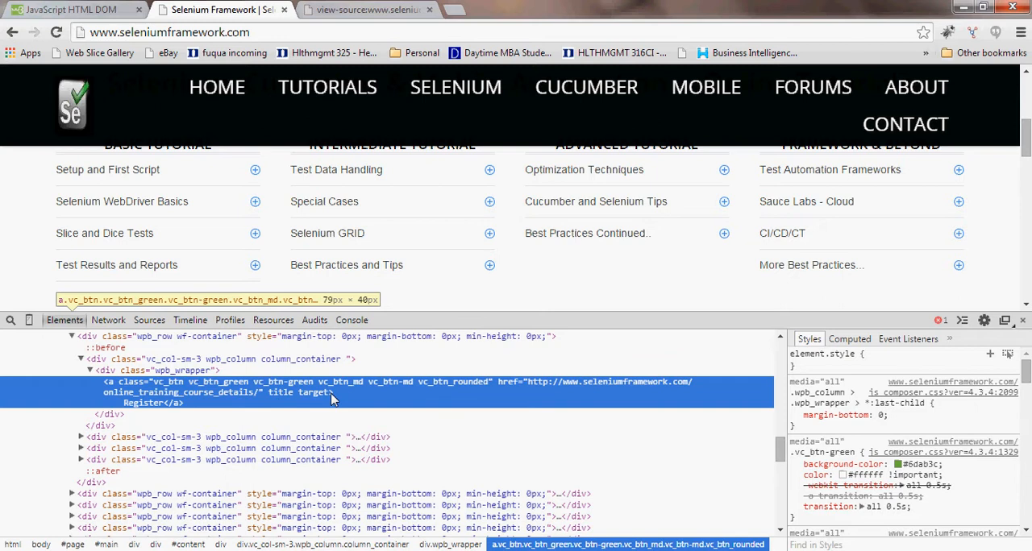
pyautogui.moveTo(141, 411)
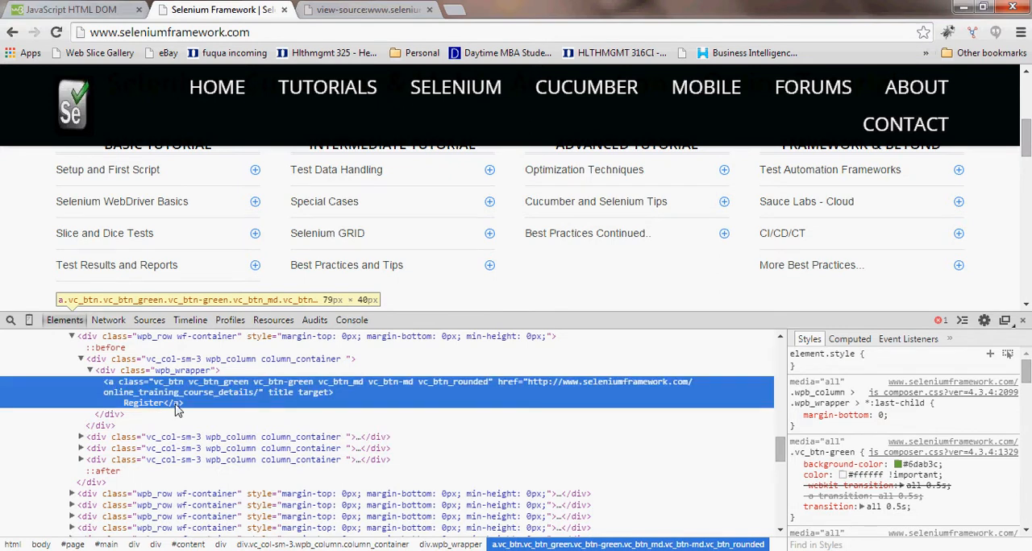
pyautogui.moveTo(117, 387)
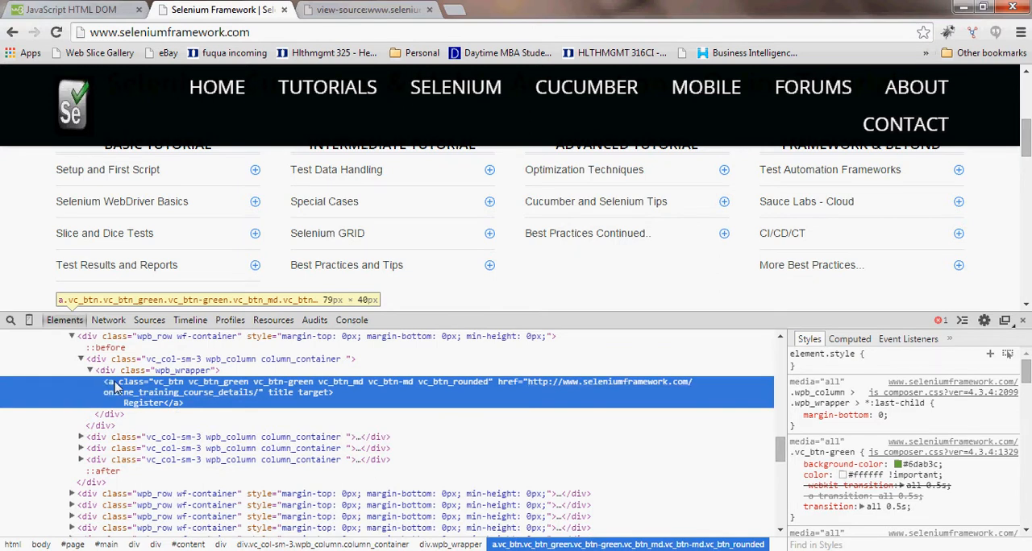
pyautogui.moveTo(115, 389)
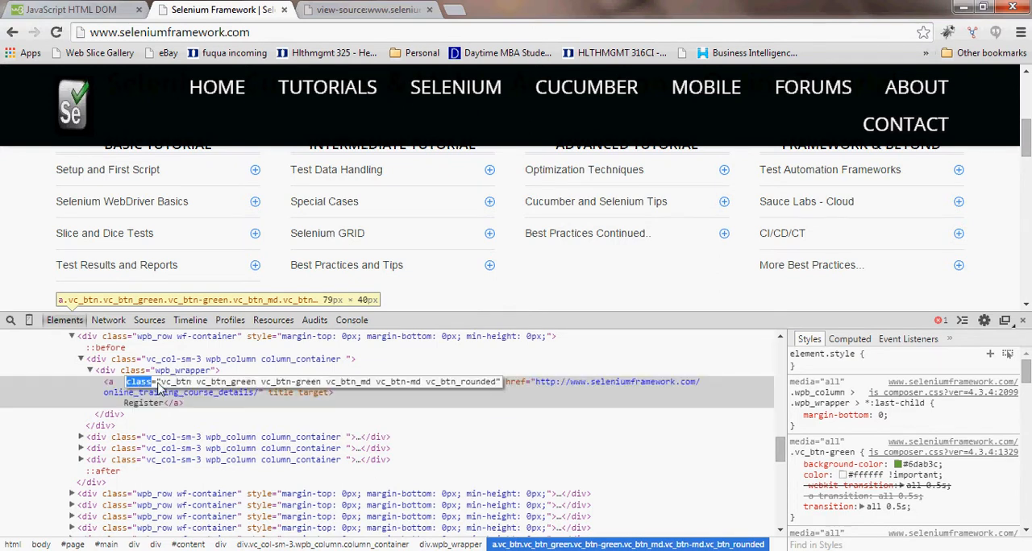
pyautogui.moveTo(353, 392)
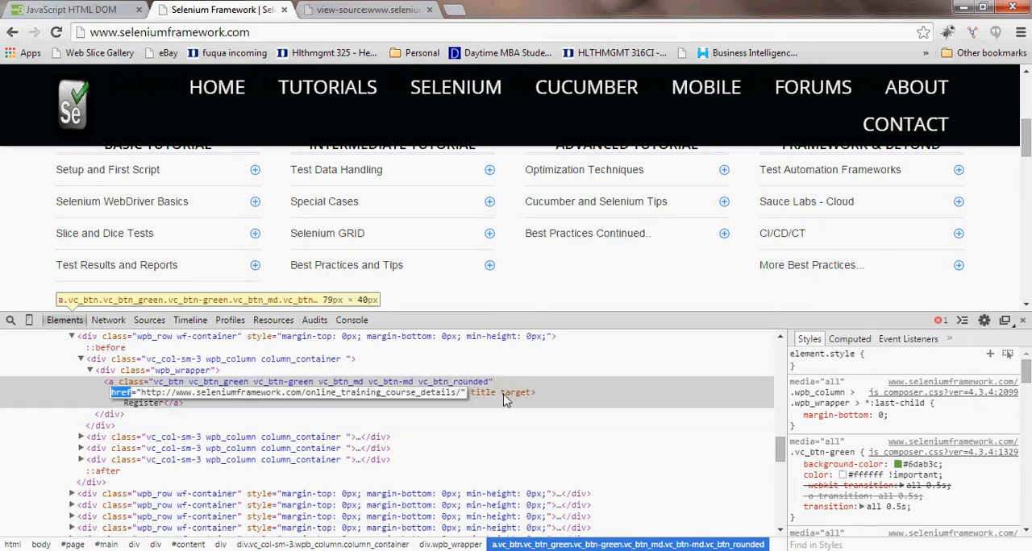
pyautogui.moveTo(496, 416)
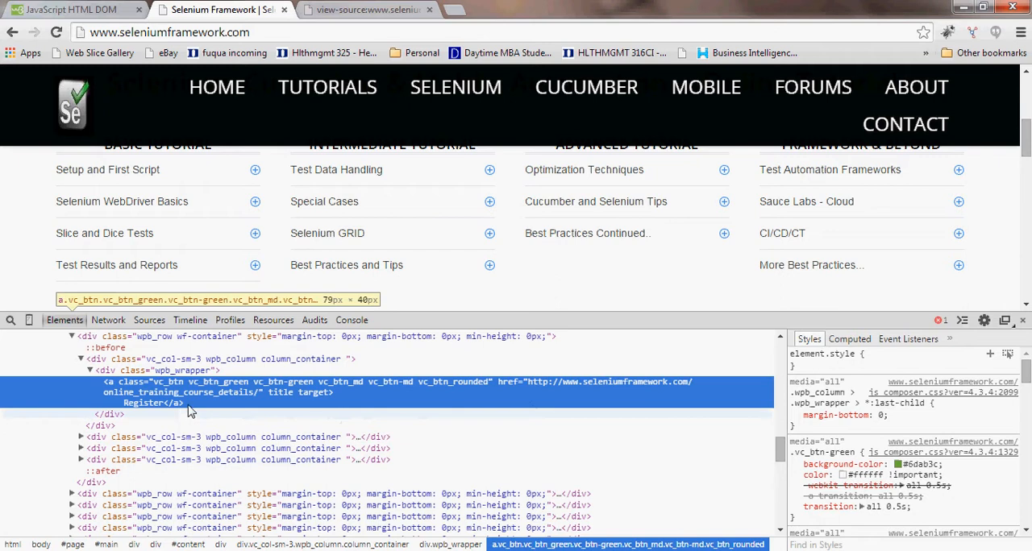
# Select the Register link's text node, then inspect the ABOUT menu link's <a> element.
pyautogui.click(153, 403)
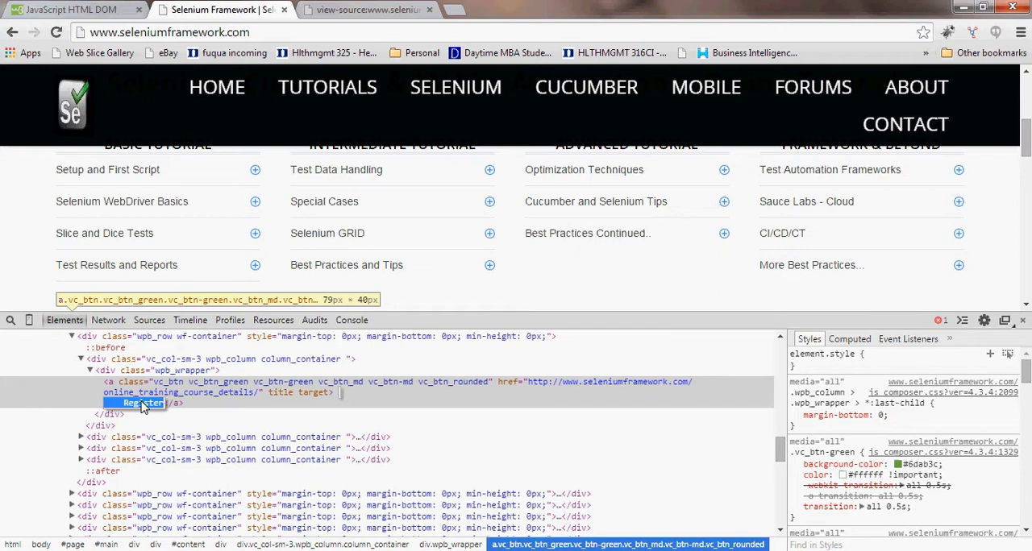
pyautogui.click(129, 381)
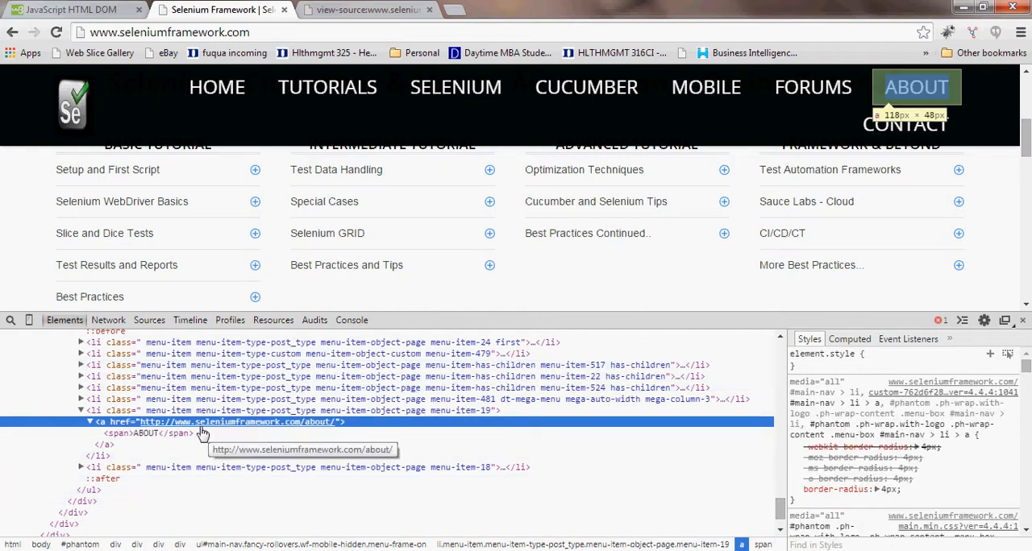
pyautogui.click(147, 433)
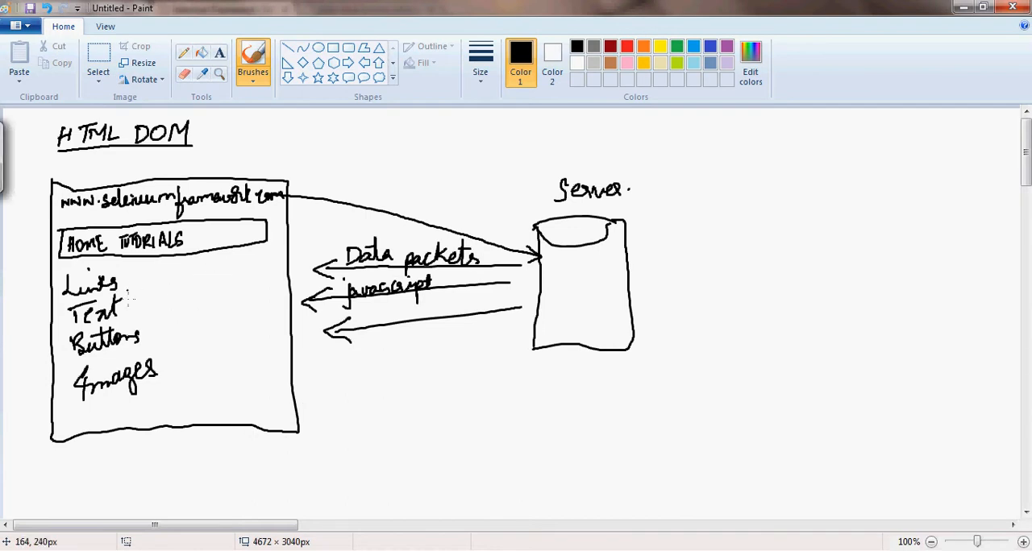
pyautogui.moveTo(125, 294)
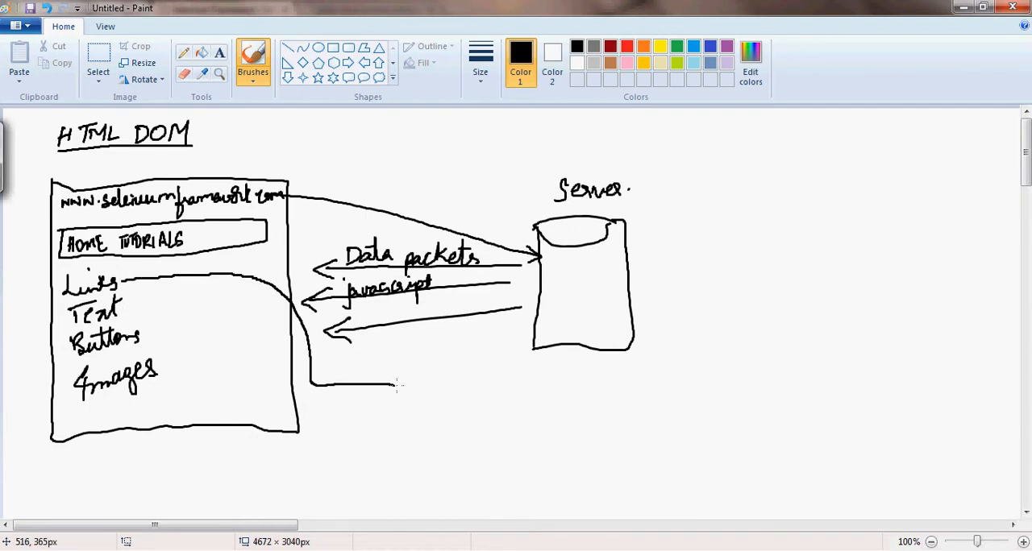
# Draw an arrowhead from Links toward the markup area and handwrite the closing </html> tag.
pyautogui.moveTo(379, 383); pyautogui.dragTo(399, 389)
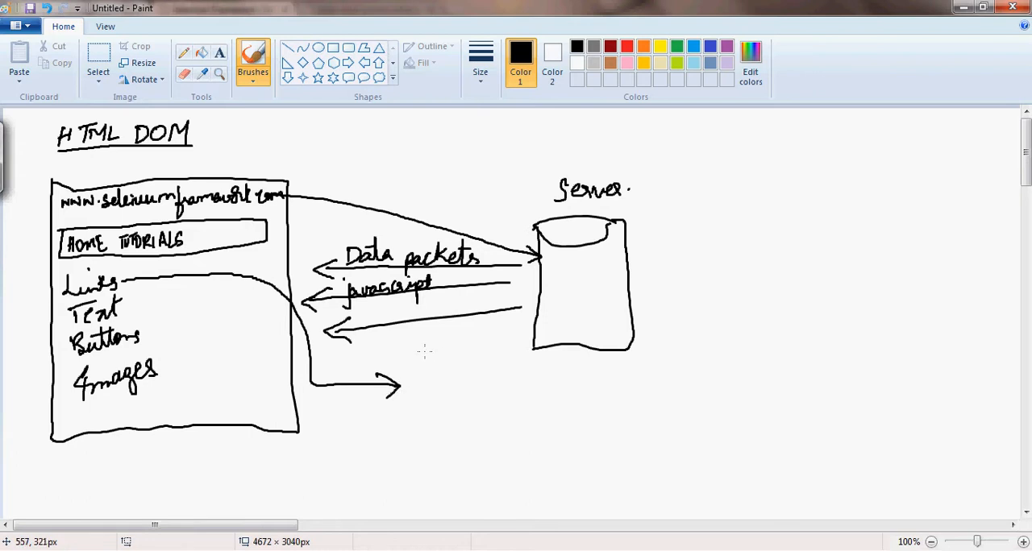
pyautogui.moveTo(428, 355)
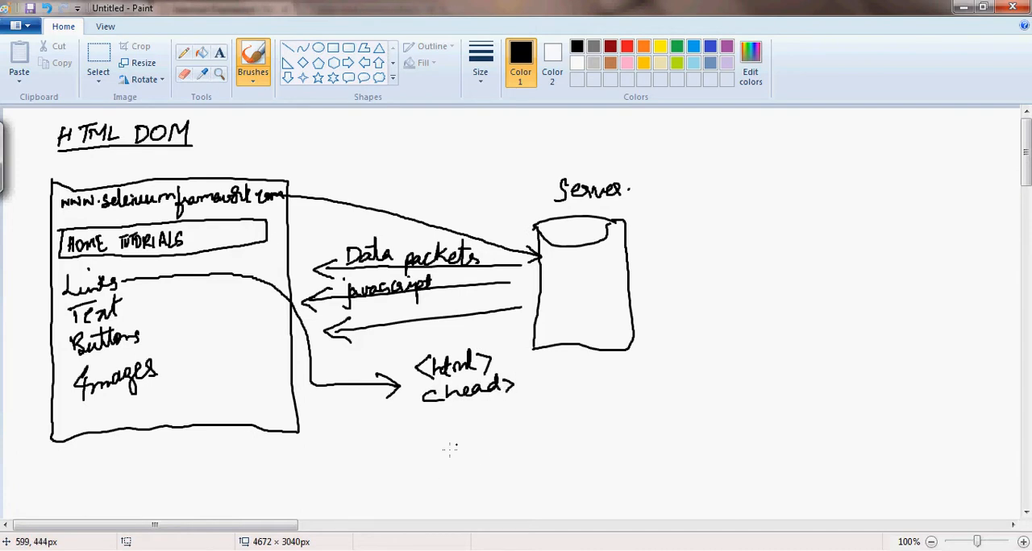
pyautogui.moveTo(419, 496); pyautogui.dragTo(472, 504)
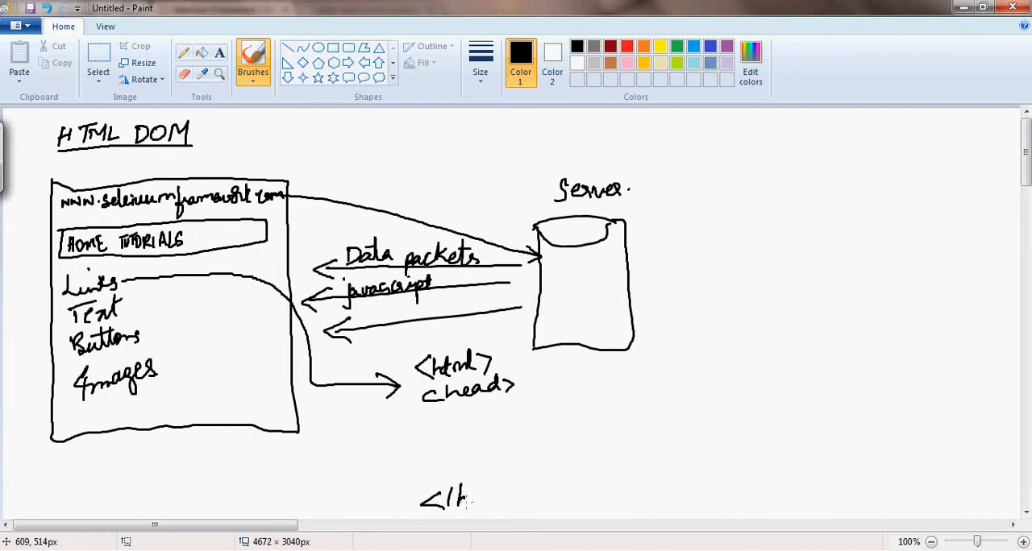
pyautogui.moveTo(452, 495); pyautogui.dragTo(508, 500)
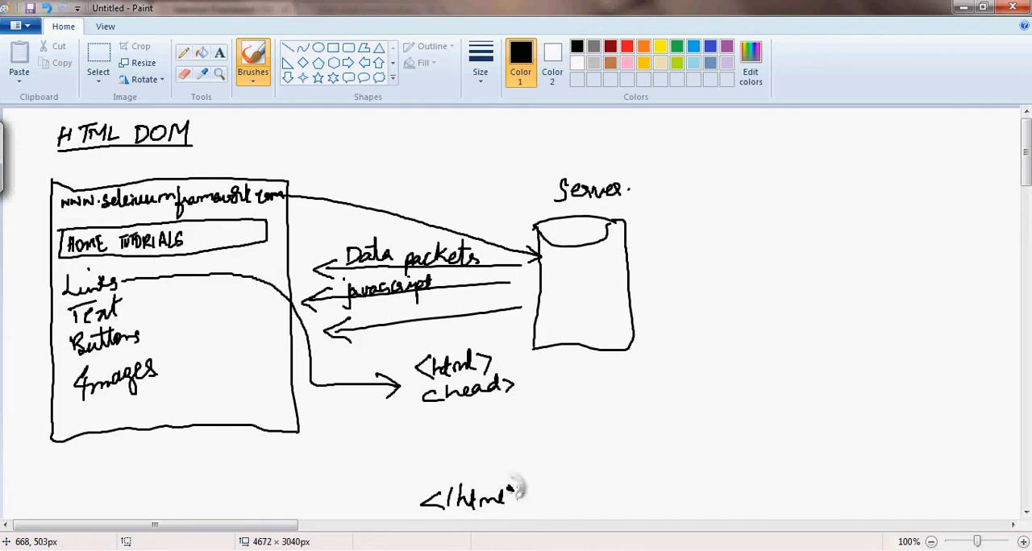
pyautogui.moveTo(439, 467); pyautogui.dragTo(427, 483)
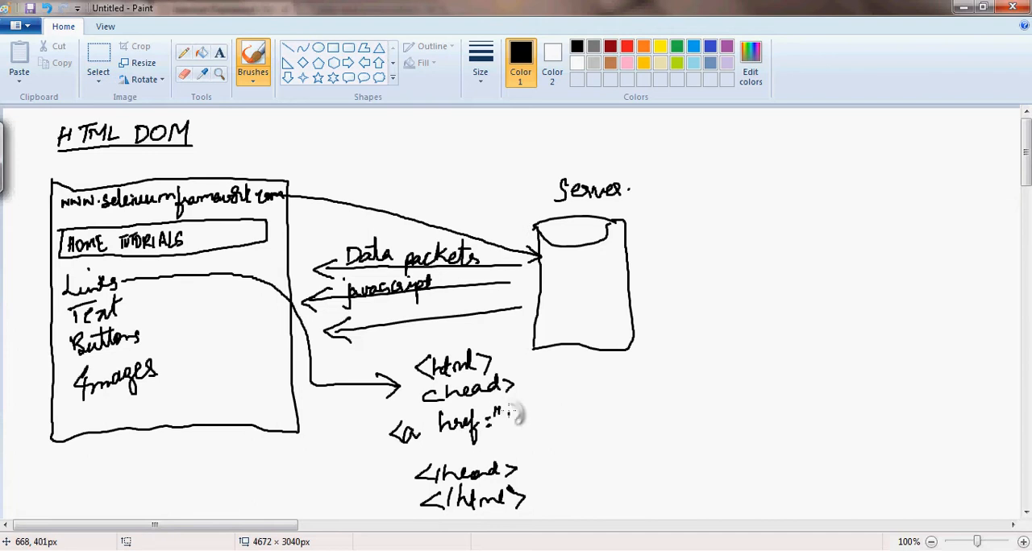
# Handwrite the anchor's href="http..." value, close the tag, and write ABOUT after it.
pyautogui.moveTo(500, 420); pyautogui.dragTo(540, 419)
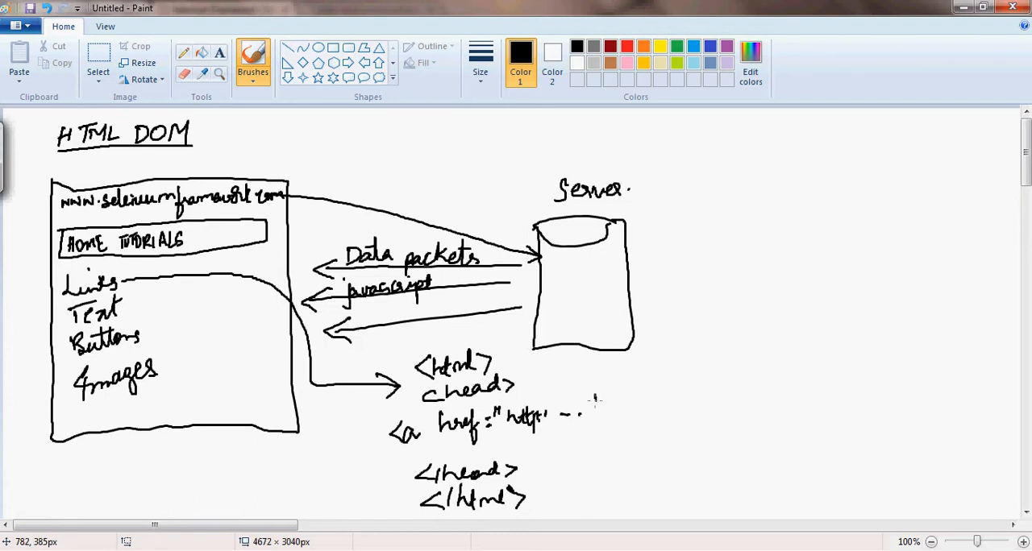
pyautogui.moveTo(592, 407); pyautogui.dragTo(637, 415)
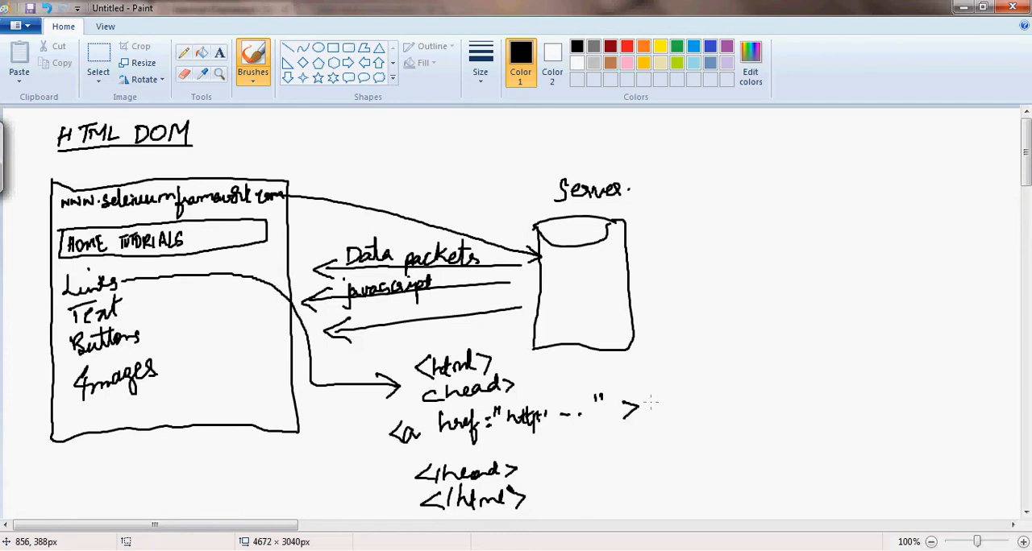
pyautogui.moveTo(648, 411); pyautogui.dragTo(661, 403)
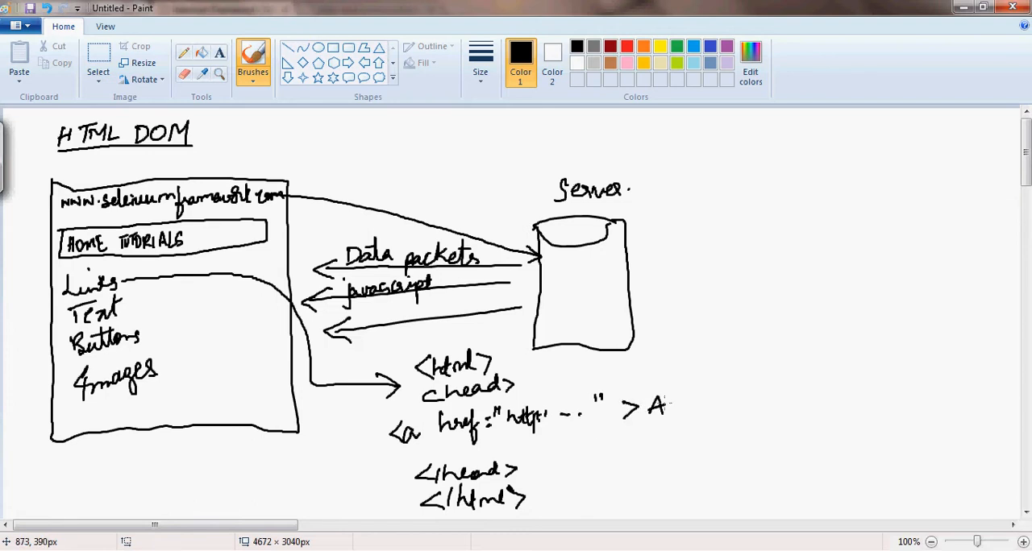
pyautogui.moveTo(669, 407); pyautogui.dragTo(722, 407)
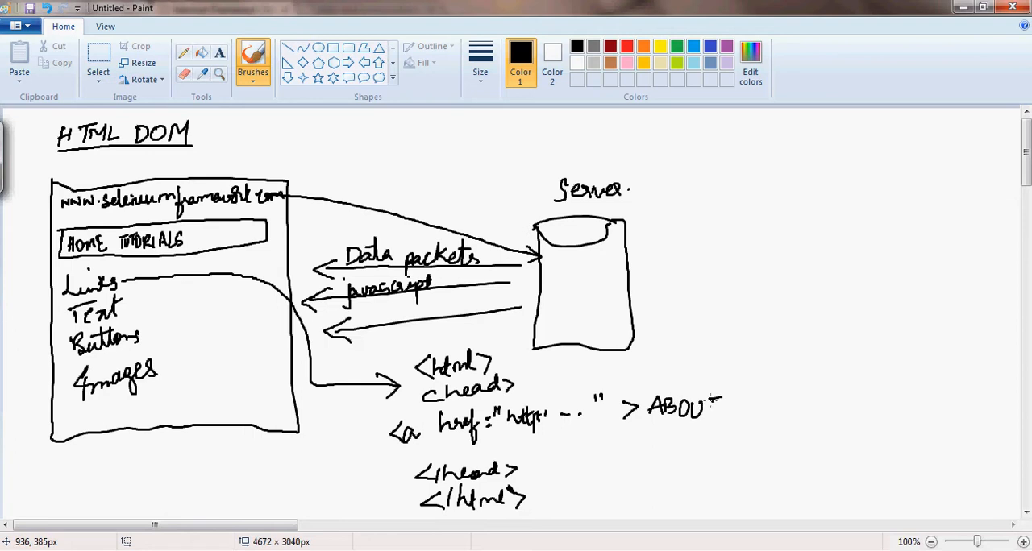
pyautogui.moveTo(734, 407); pyautogui.dragTo(765, 407)
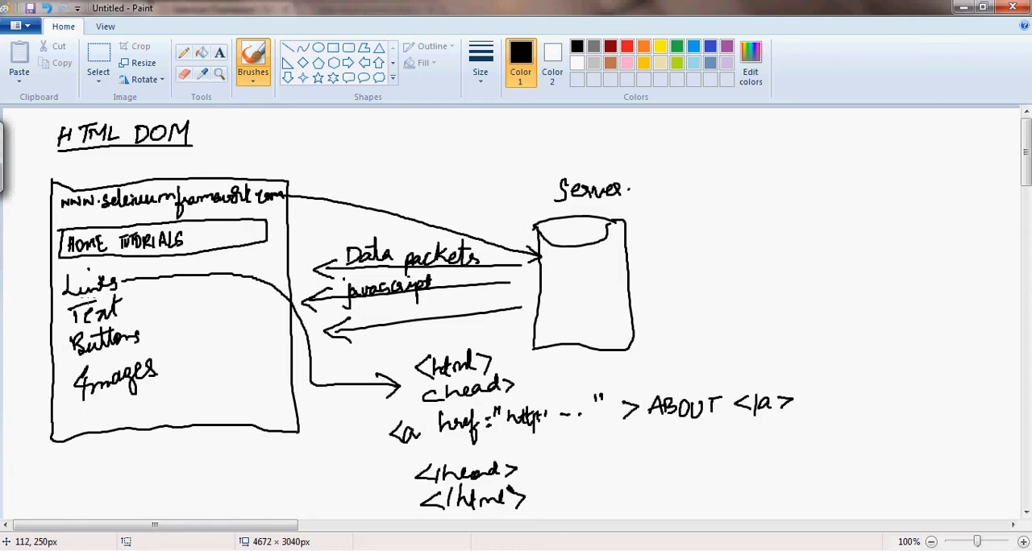
pyautogui.moveTo(77, 290)
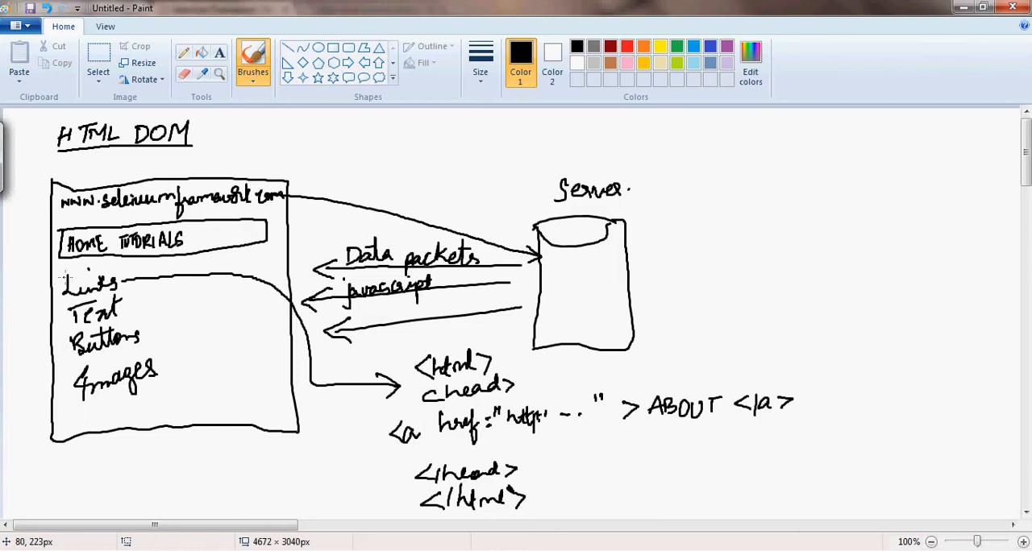
pyautogui.moveTo(125, 278)
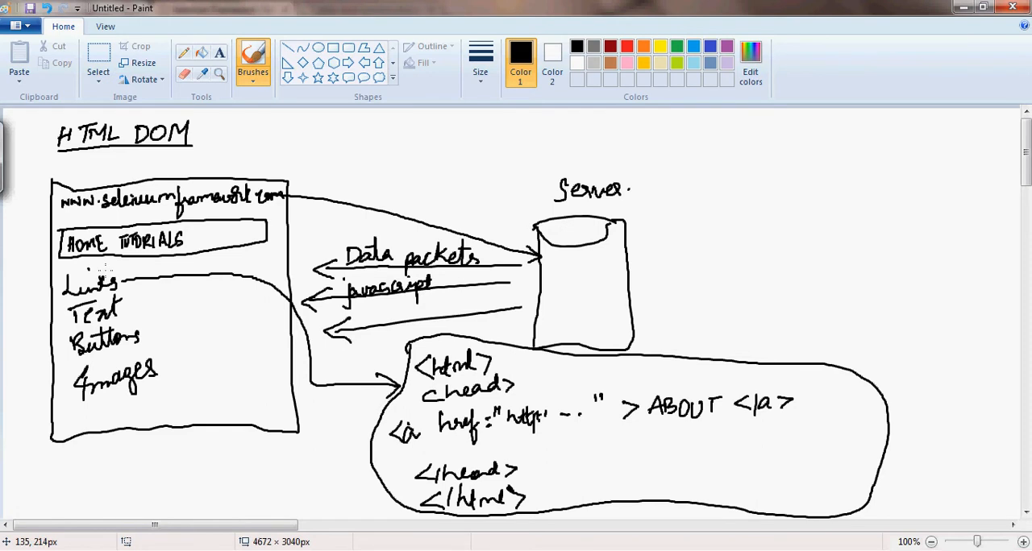
pyautogui.moveTo(103, 272)
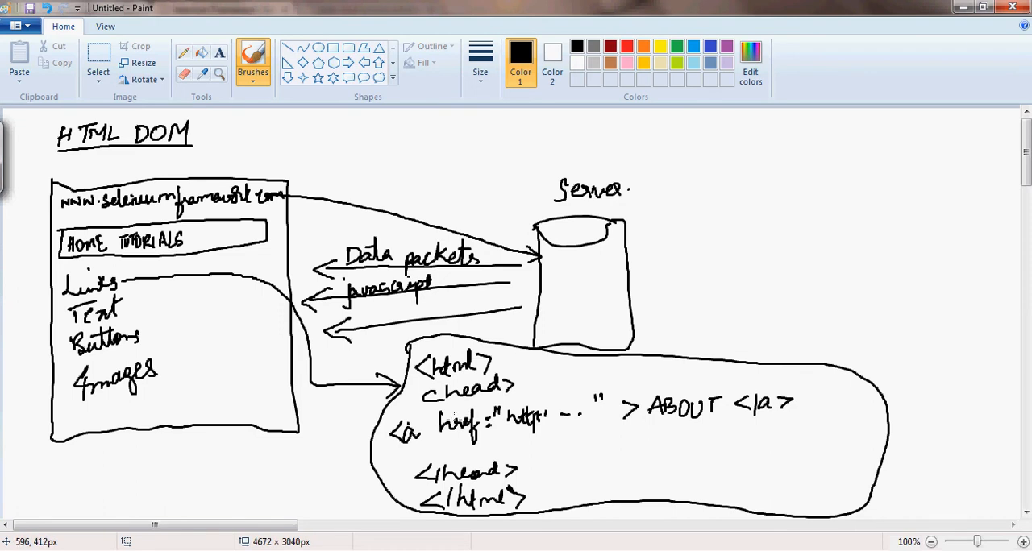
pyautogui.moveTo(447, 423)
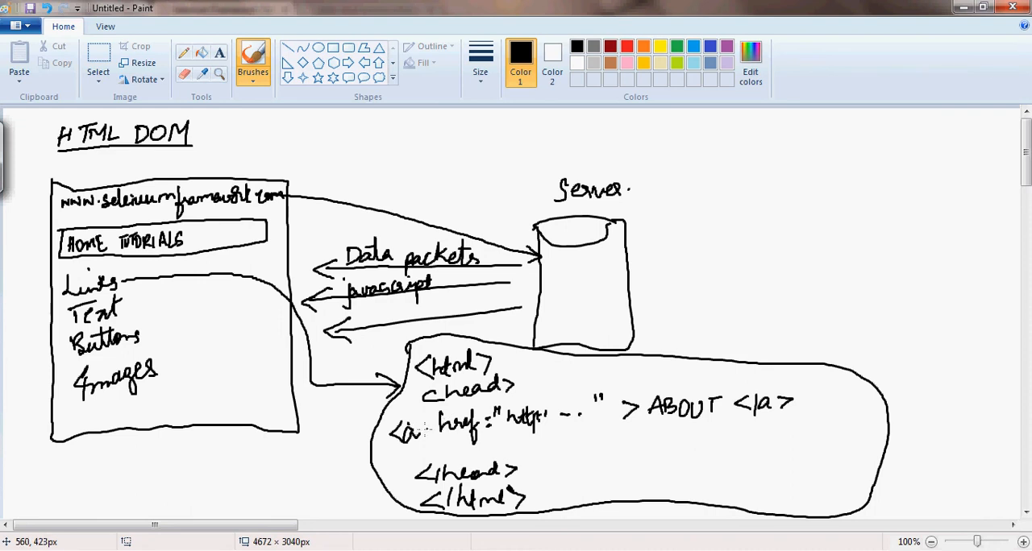
pyautogui.moveTo(466, 420)
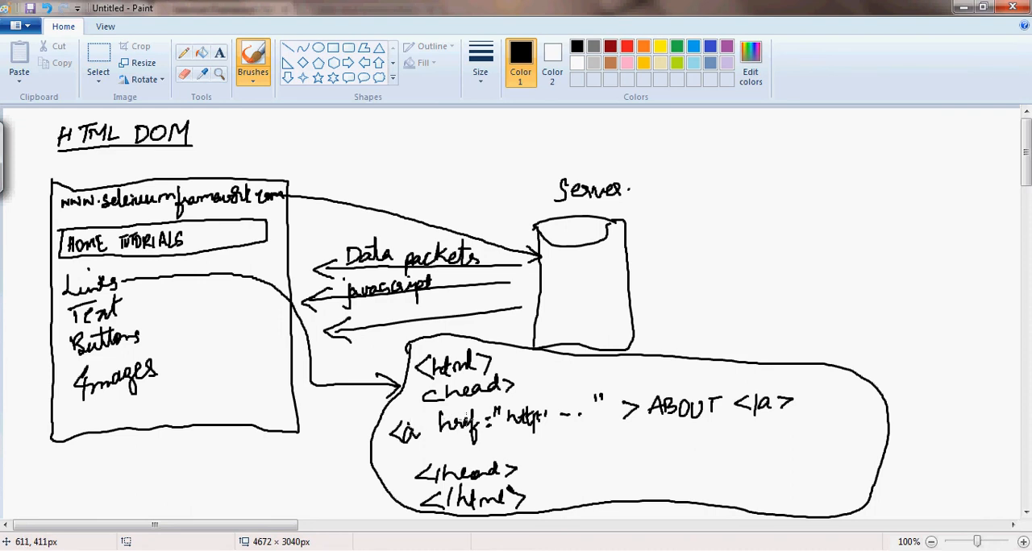
pyautogui.moveTo(455, 424)
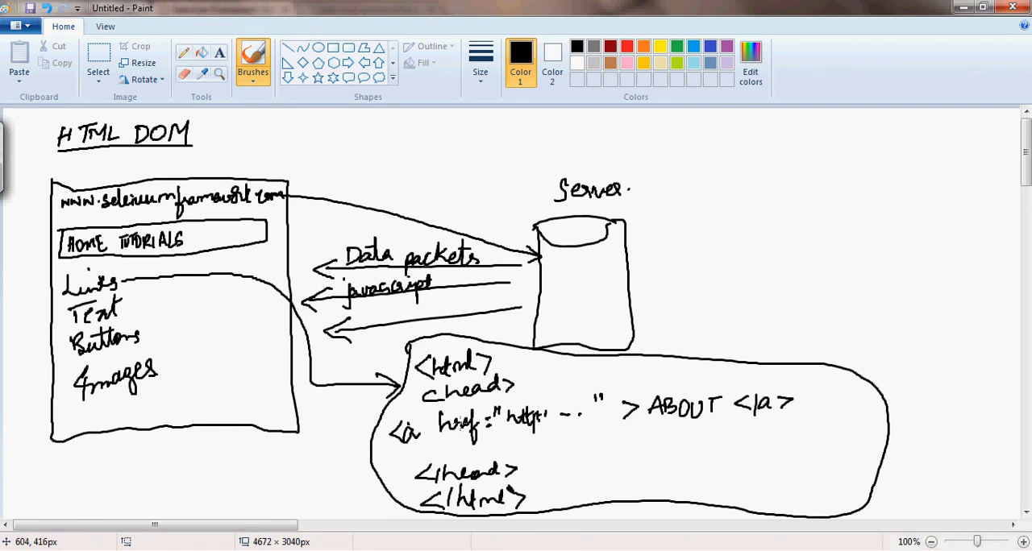